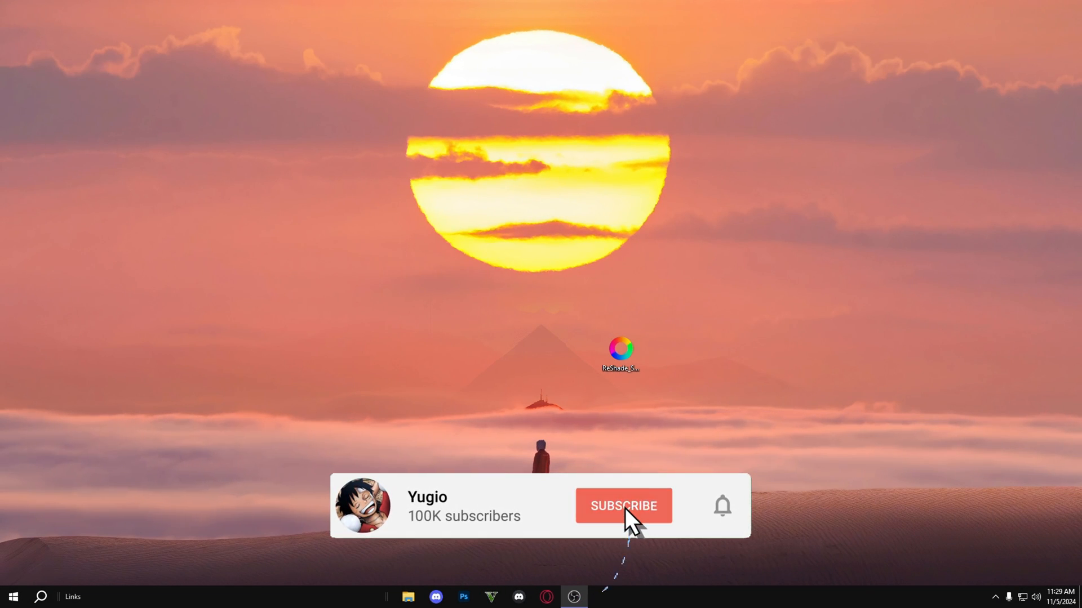
Browse to reshade.me in Opera GX and download ReShade 6.3.3 from its Download section.
{"action": "left_click", "coordinate": [623, 506]}
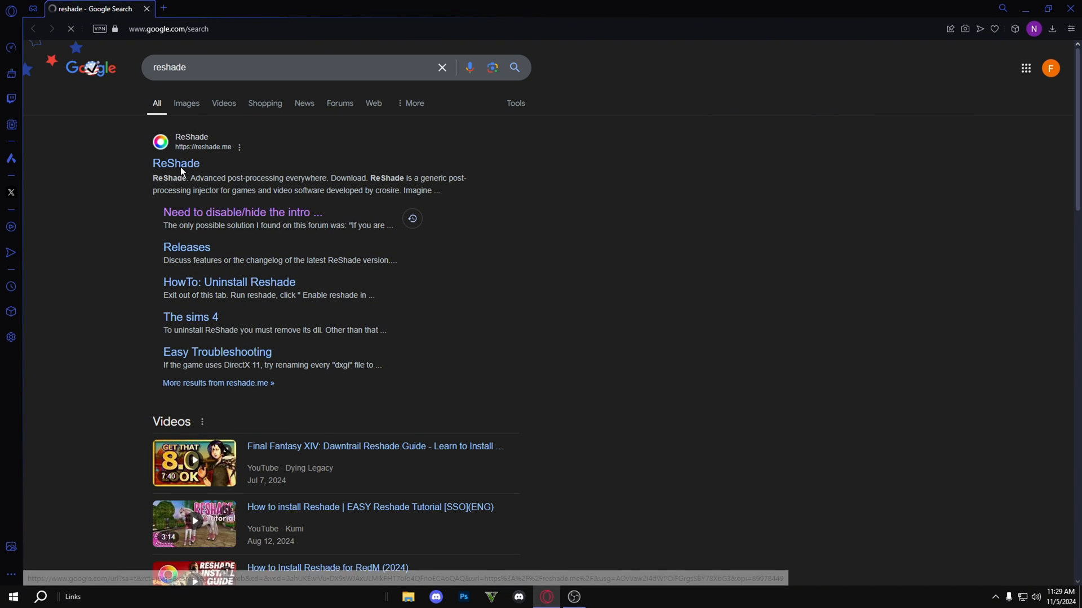
{"action": "left_click", "coordinate": [176, 164]}
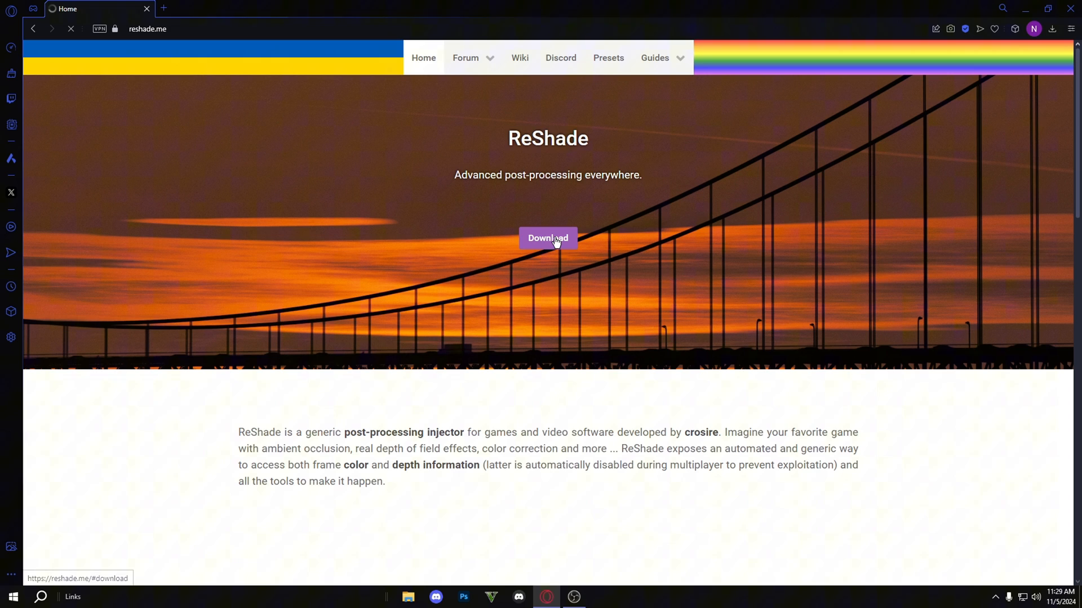
{"action": "left_click", "coordinate": [548, 237]}
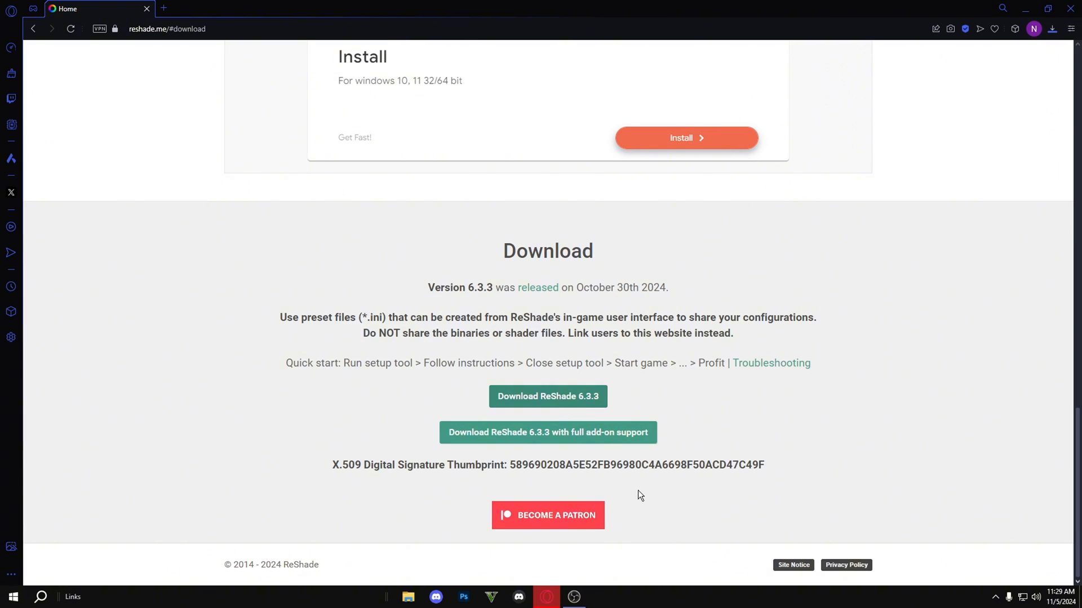
{"action": "left_click", "coordinate": [548, 396]}
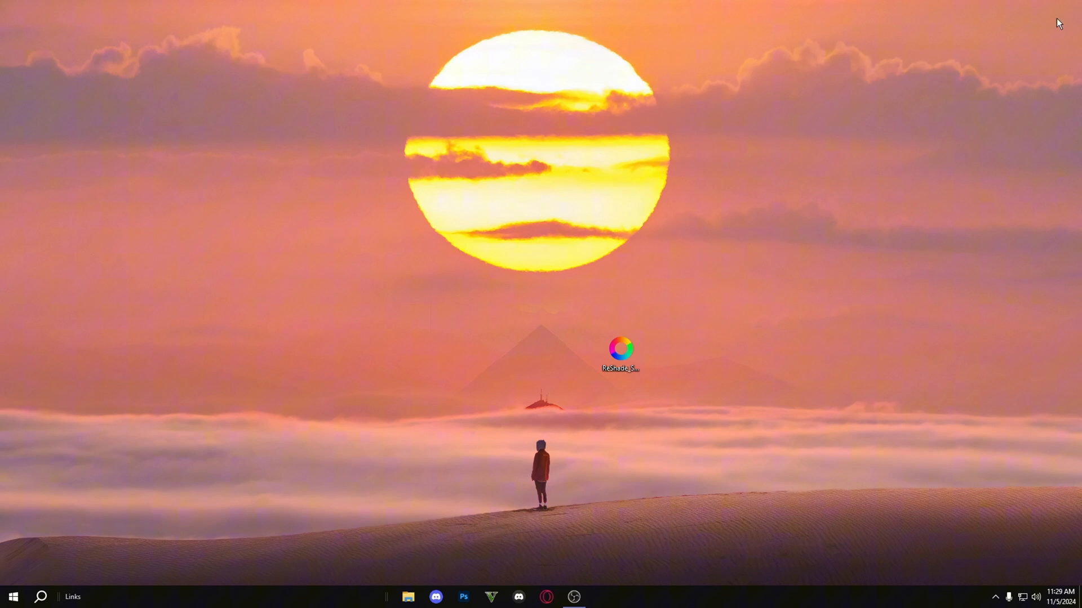
Launch ReShade Setup and follow the FiveM shortcut to its real folder with FiveM.exe.
{"action": "double_click", "coordinate": [620, 354]}
{"action": "type", "text": "f"}
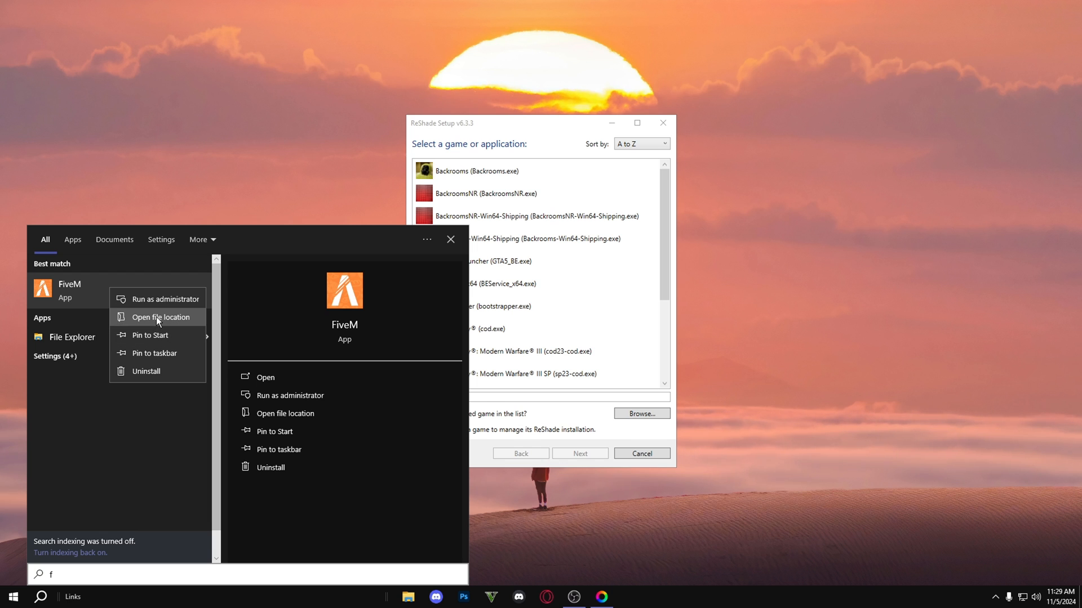
{"action": "left_click", "coordinate": [161, 316]}
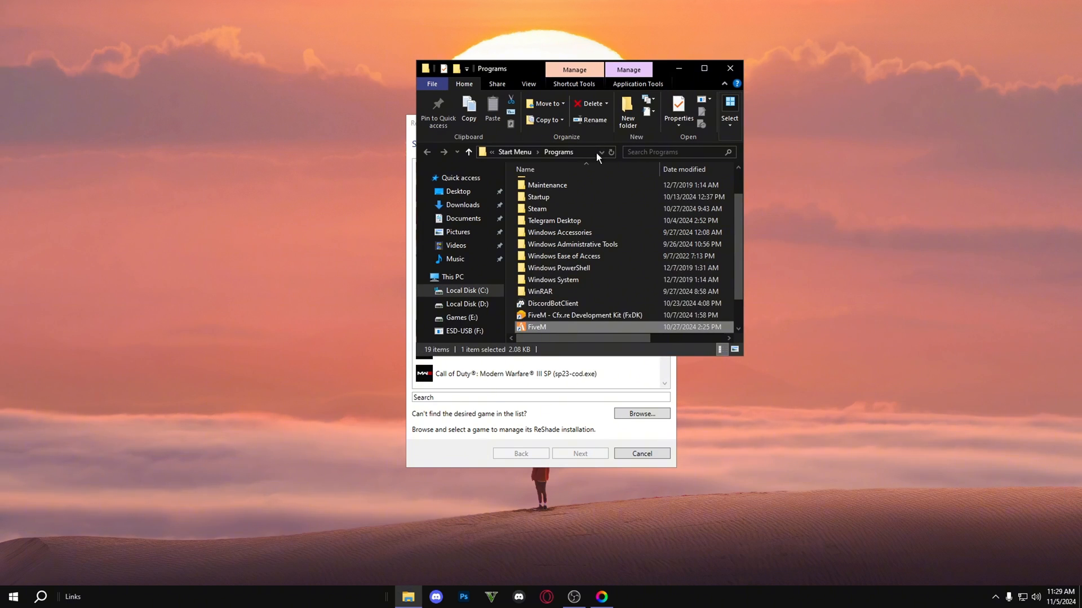
{"action": "double_click", "coordinate": [536, 326]}
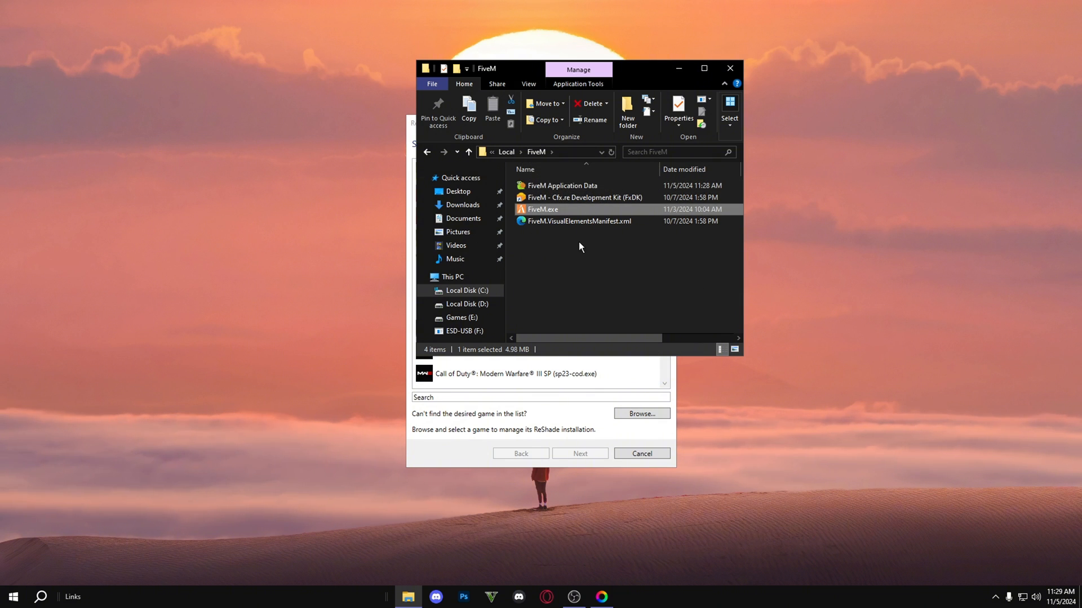
Copy the FiveM installation folder's full path from the Explorer address bar.
{"action": "left_click", "coordinate": [558, 288]}
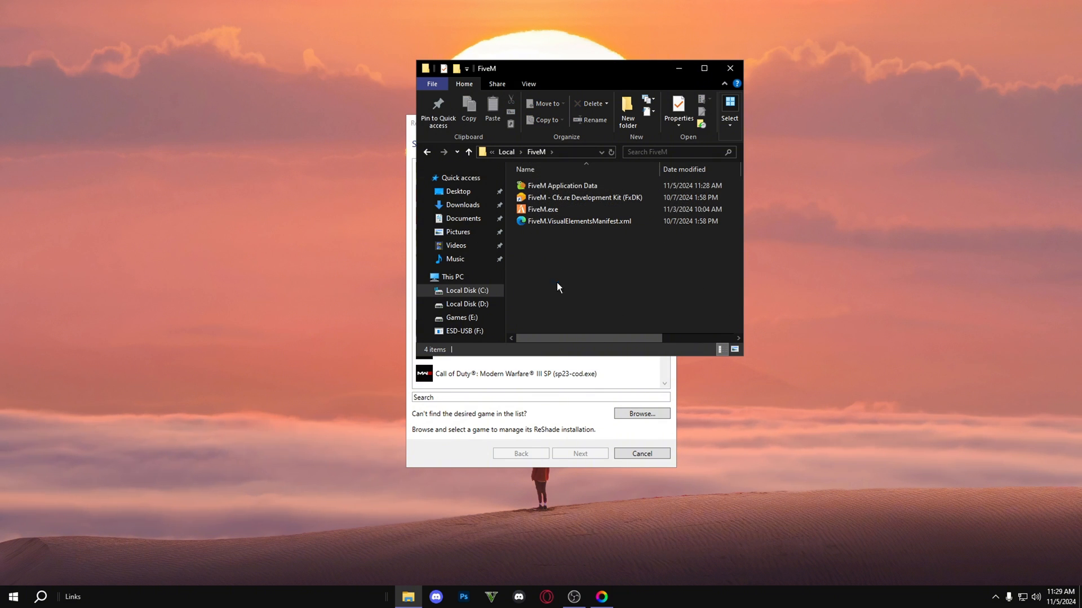
{"action": "left_click", "coordinate": [545, 152]}
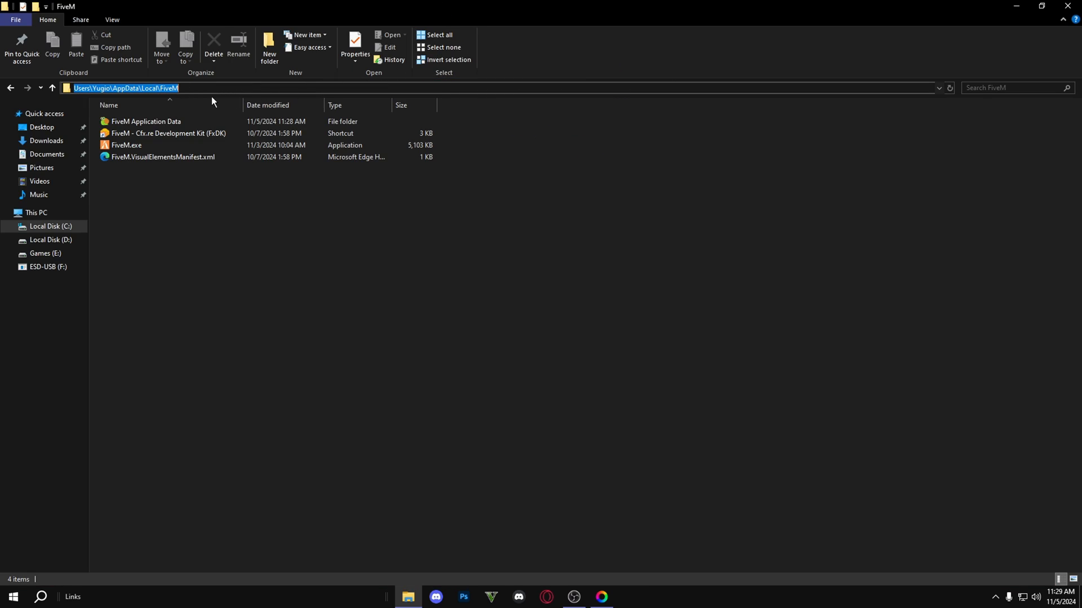
{"action": "right_click", "coordinate": [124, 88]}
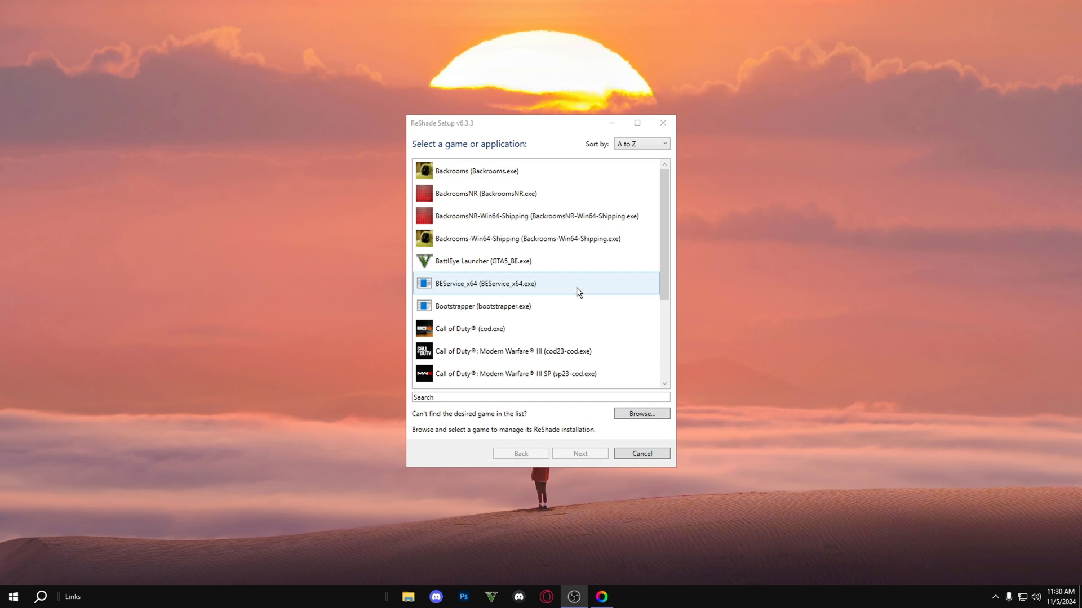
Browse to the FiveM AppData folder and choose FiveM.exe as the target game.
{"action": "left_click", "coordinate": [640, 413]}
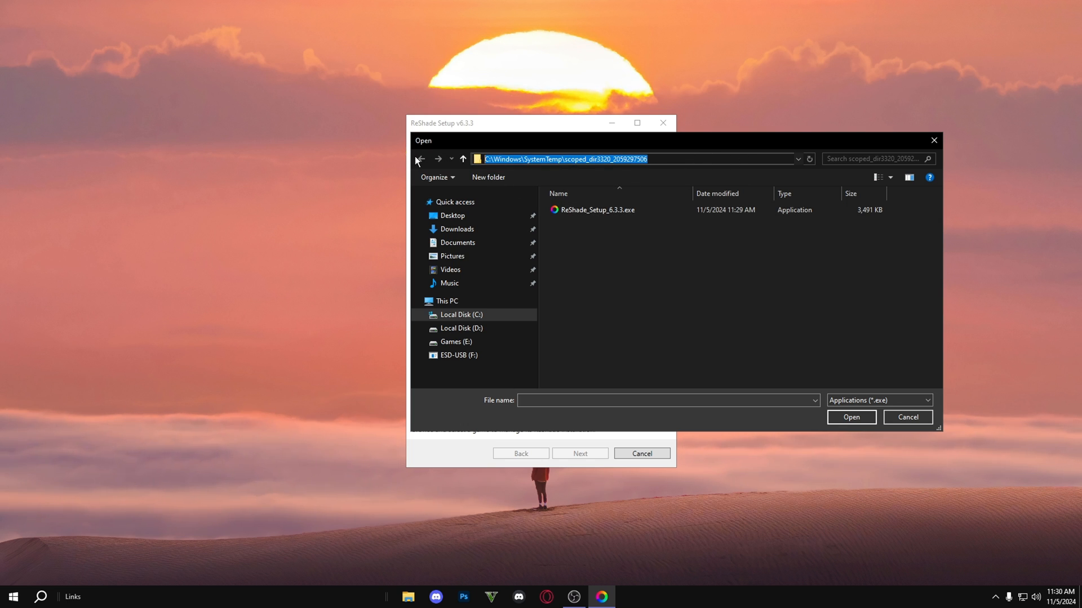
{"action": "left_click", "coordinate": [418, 159]}
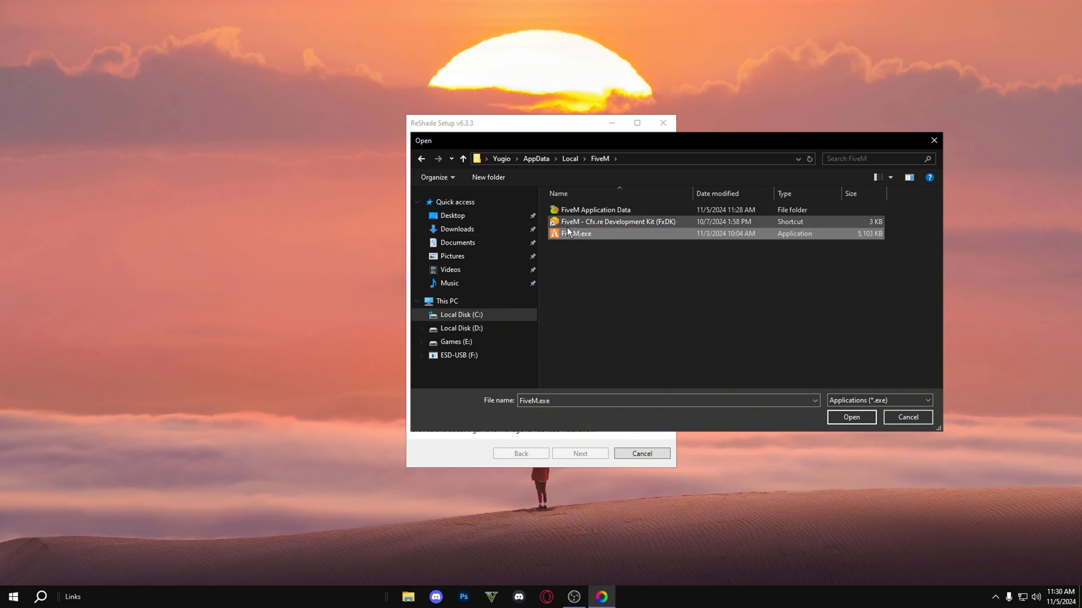
{"action": "left_click", "coordinate": [851, 417]}
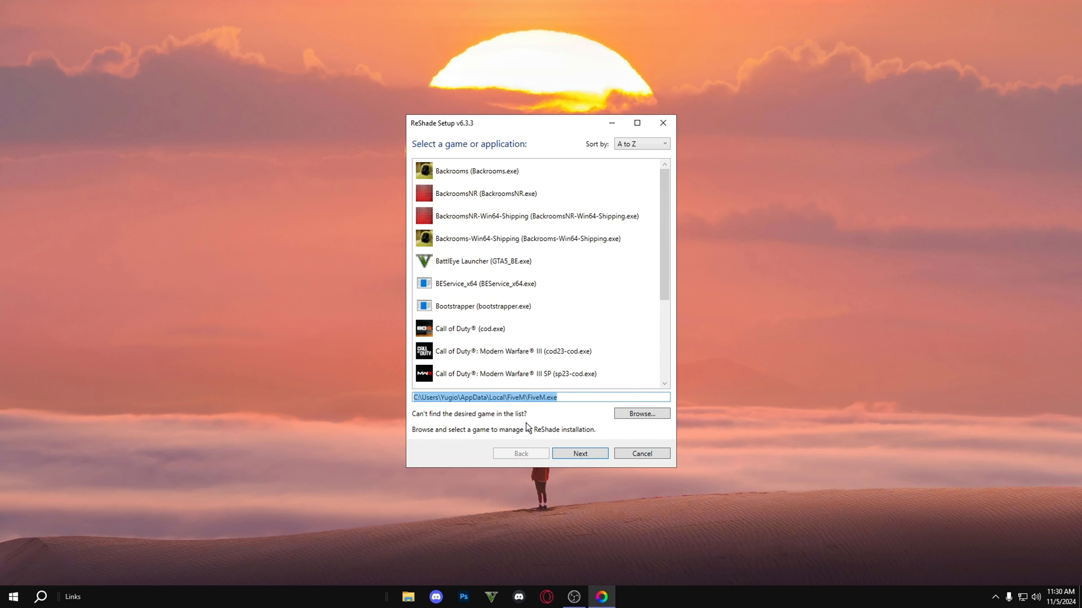
Install ReShade for FiveM.exe with DirectX 10/11/12, all optional effect packages unticked.
{"action": "left_click", "coordinate": [579, 453]}
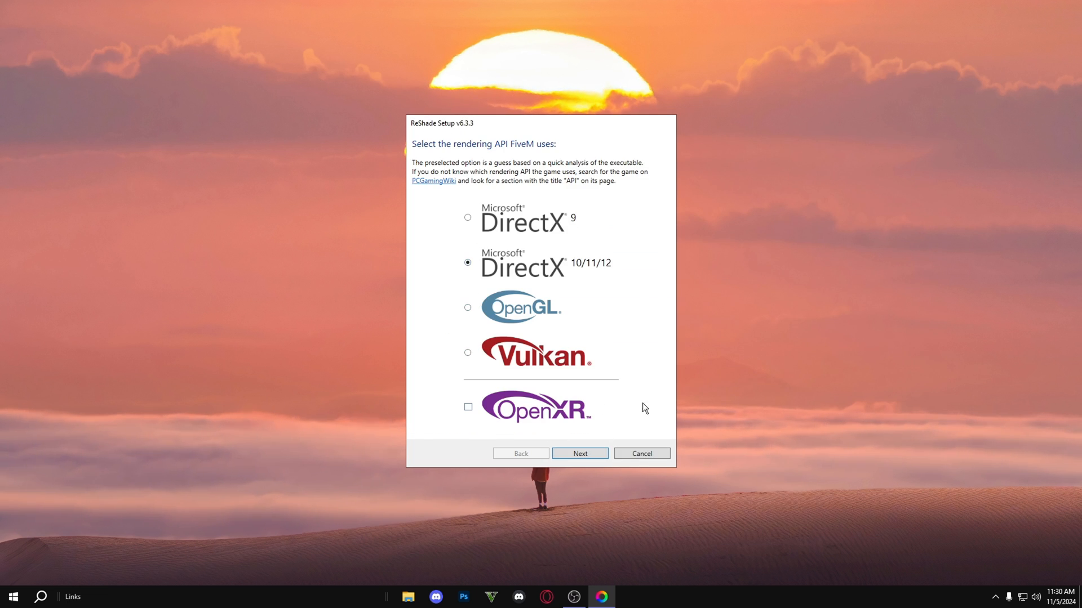
{"action": "mouse_move", "coordinate": [562, 268]}
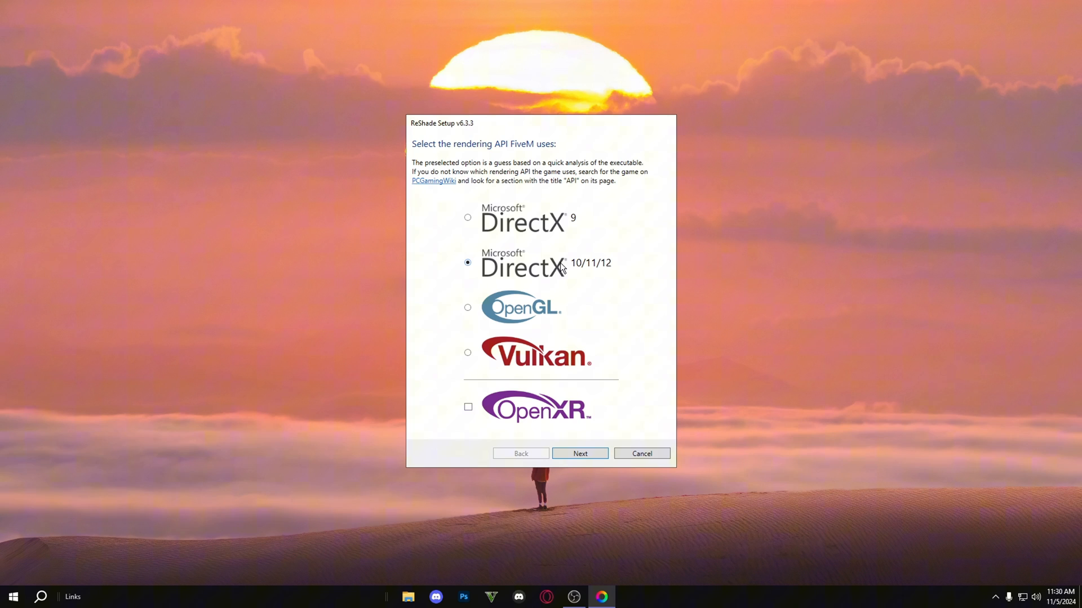
{"action": "left_click", "coordinate": [579, 453]}
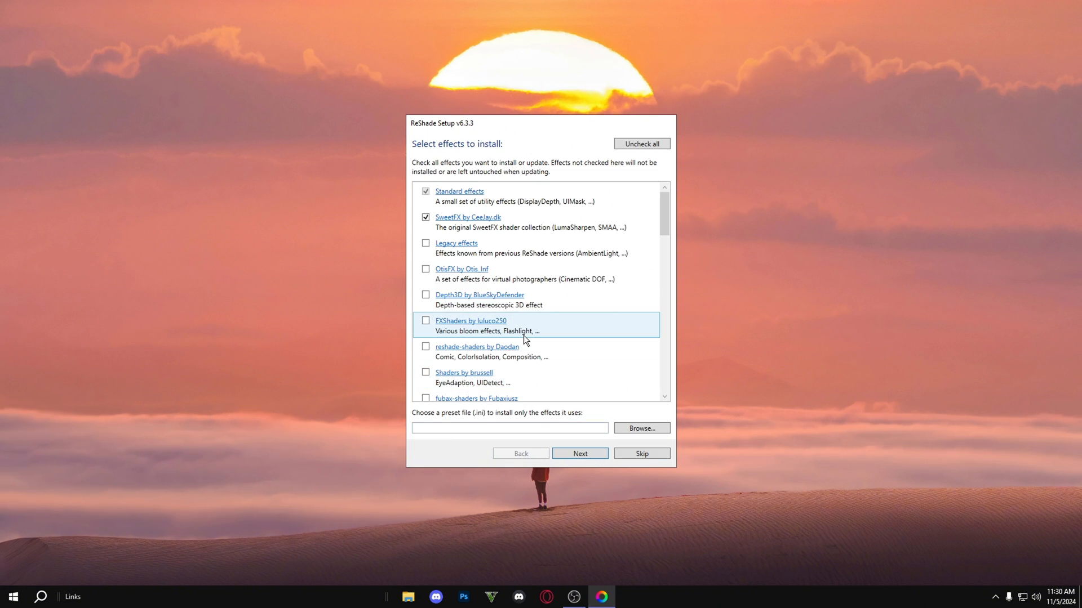
{"action": "left_click", "coordinate": [641, 143]}
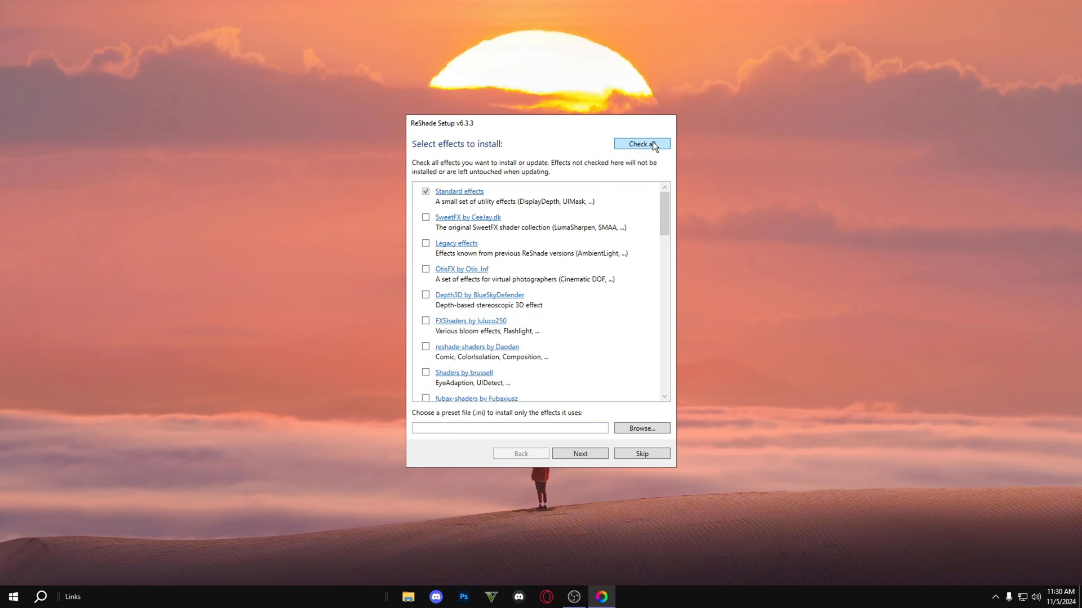
{"action": "left_click", "coordinate": [579, 453]}
{"action": "type", "text": "f"}
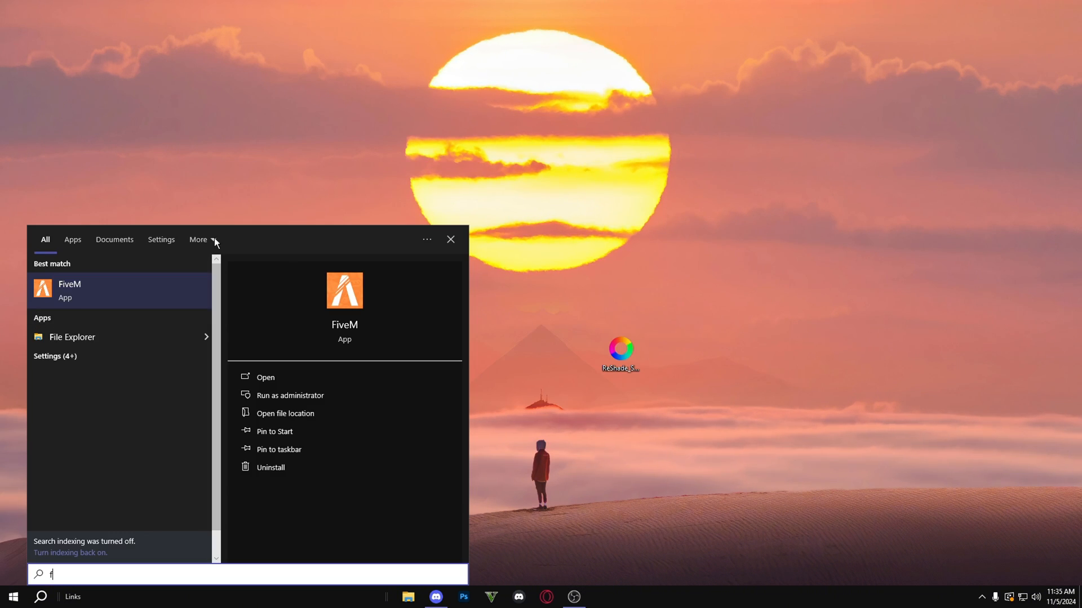
Select ReShadePreset.ini, ReShade.ini, ReShade.log, dxgi.dll and reshade-shaders in FiveM's folder.
{"action": "left_click", "coordinate": [284, 414]}
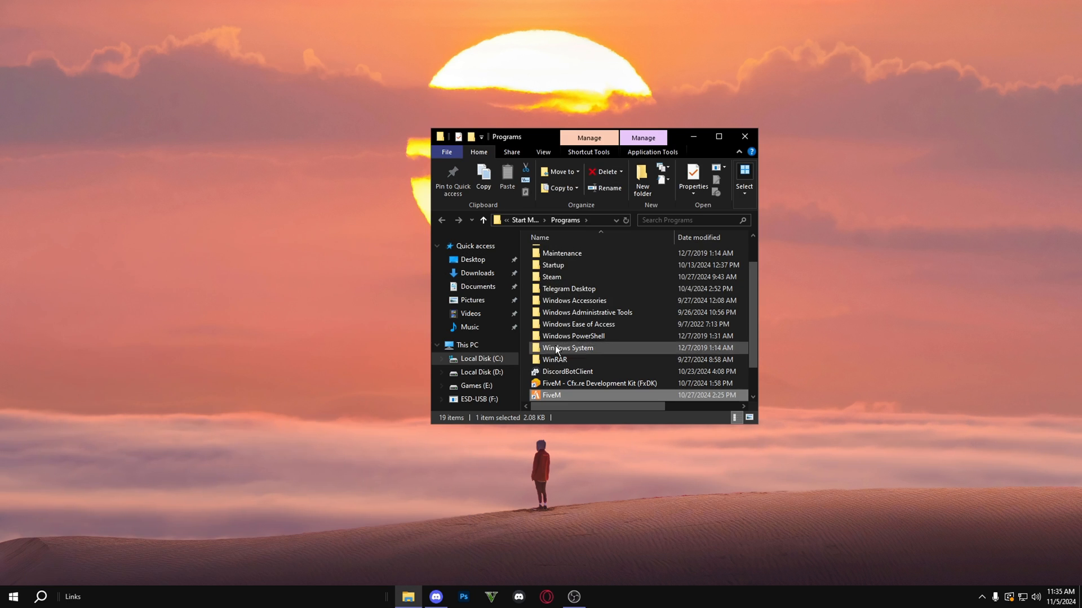
{"action": "double_click", "coordinate": [551, 395]}
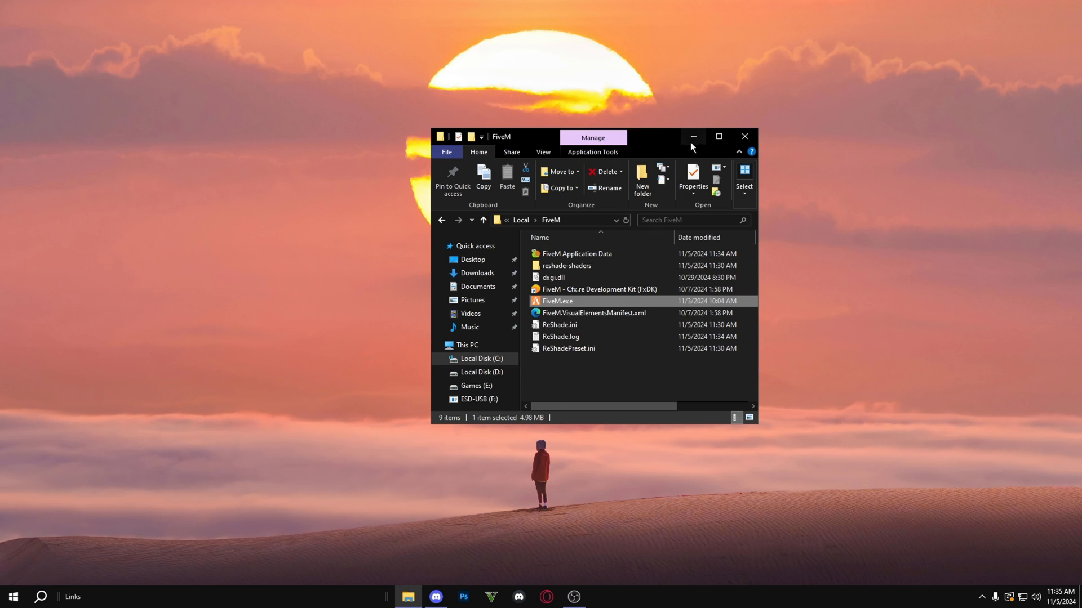
{"action": "left_click", "coordinate": [718, 136]}
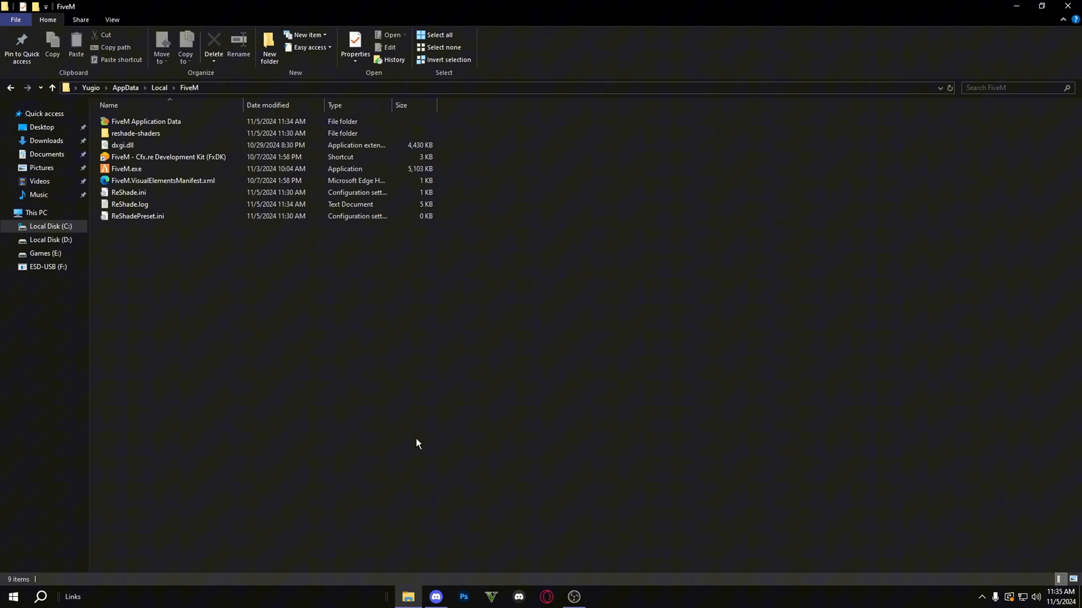
{"action": "left_click", "coordinate": [137, 217]}
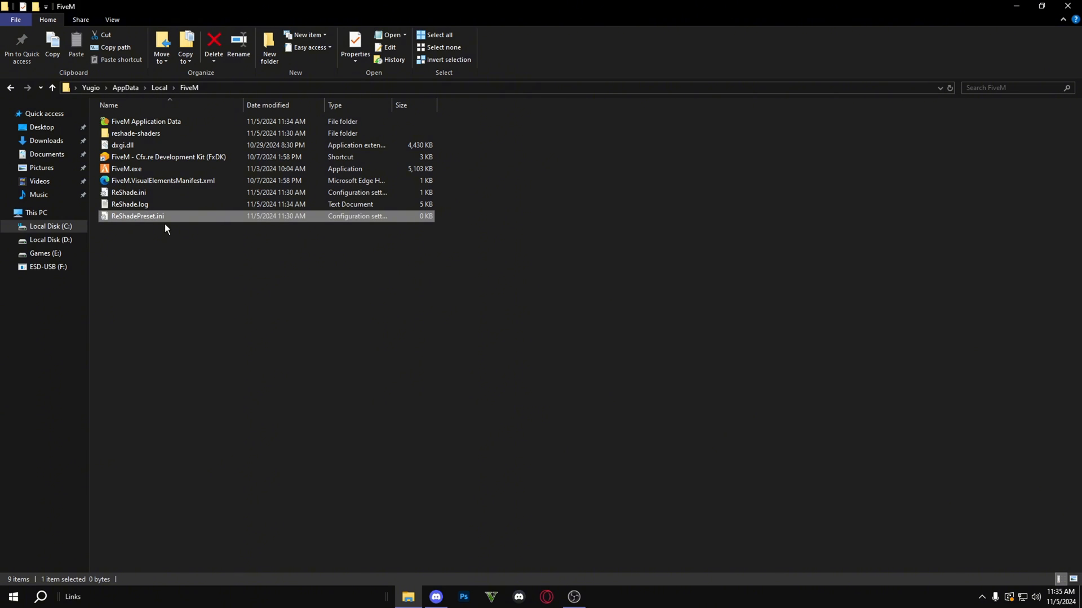
{"action": "left_click", "coordinate": [128, 193]}
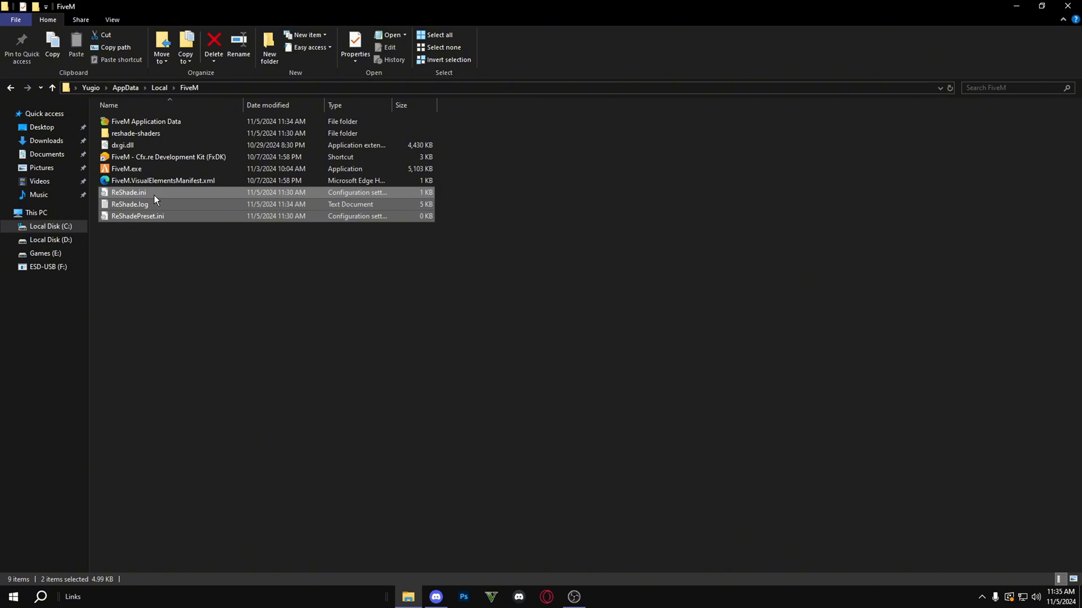
{"action": "left_click", "coordinate": [136, 133]}
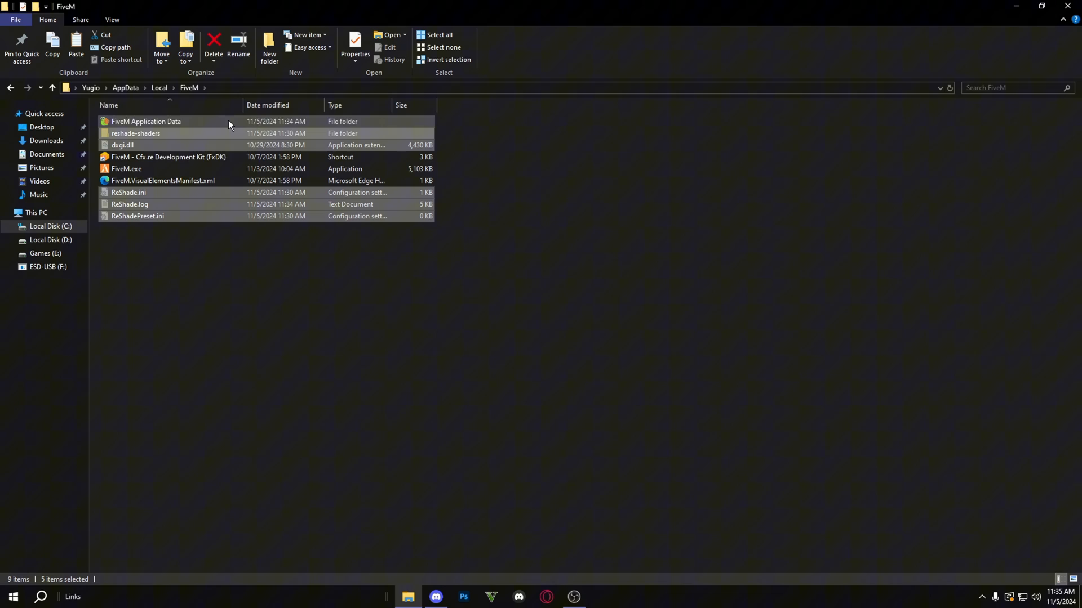
Create a new folder named 'Plugin' inside FiveM Application Data.
{"action": "double_click", "coordinate": [146, 122]}
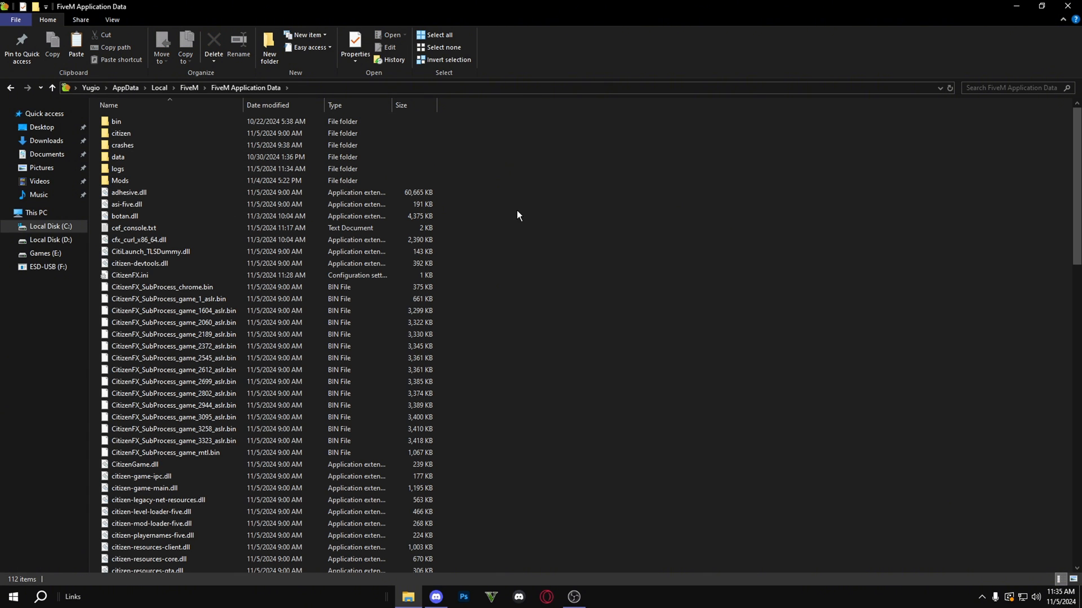
{"action": "left_click", "coordinate": [268, 42]}
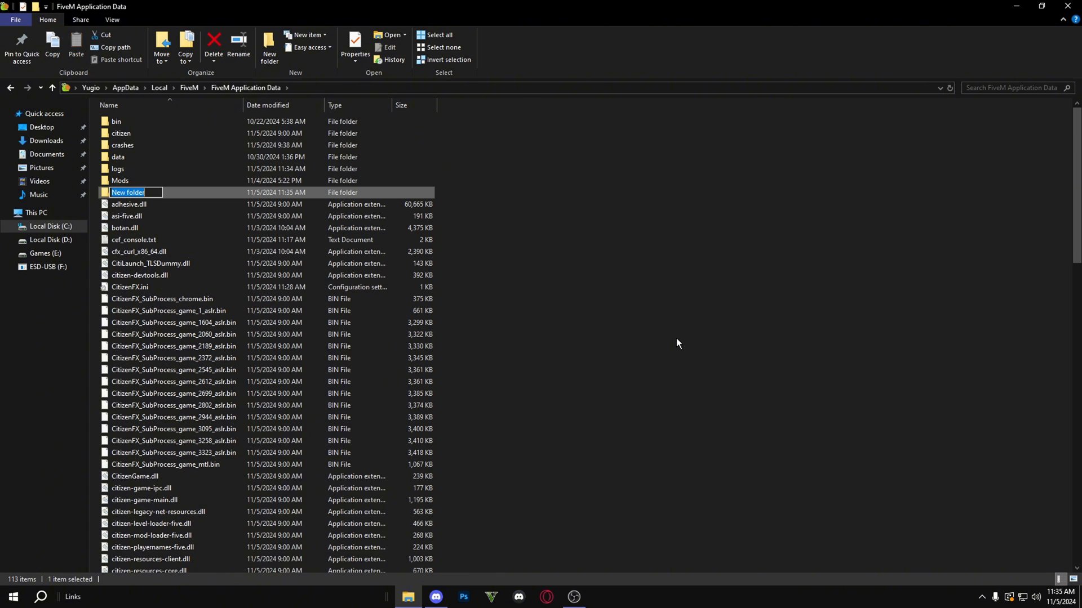
{"action": "type", "text": "Plugin"}
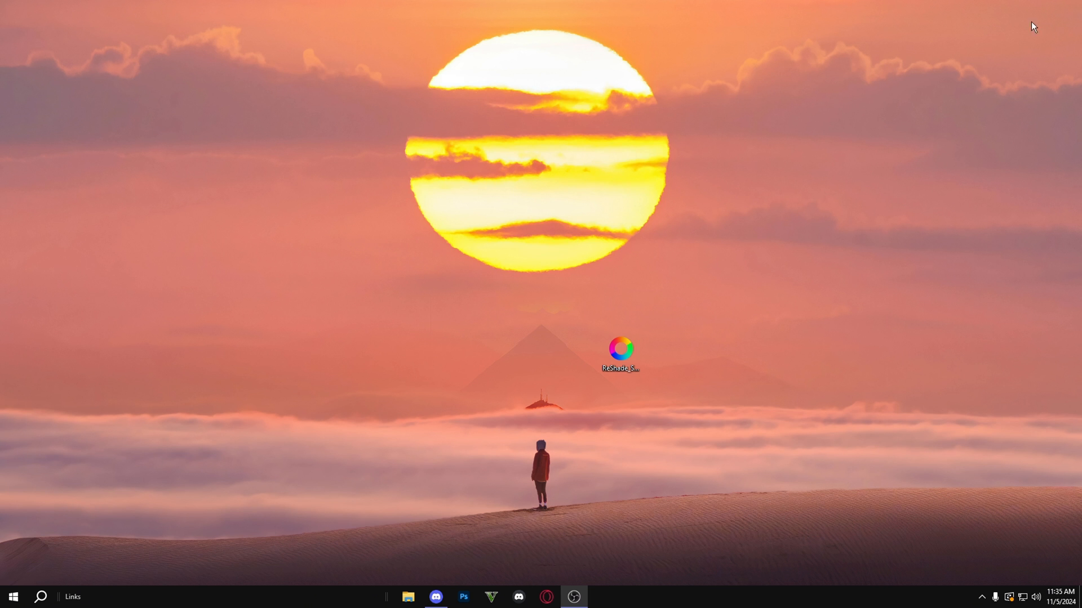
Copy the [Addons] code block from Discord's #reshade-tut channel.
{"action": "left_click", "coordinate": [435, 598]}
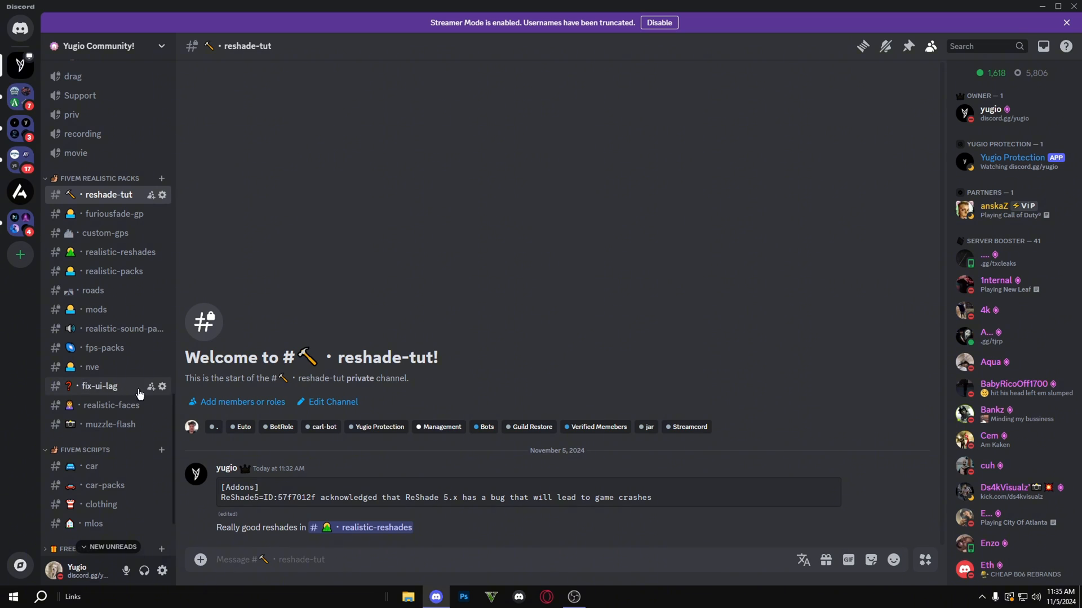
{"action": "mouse_move", "coordinate": [272, 230]}
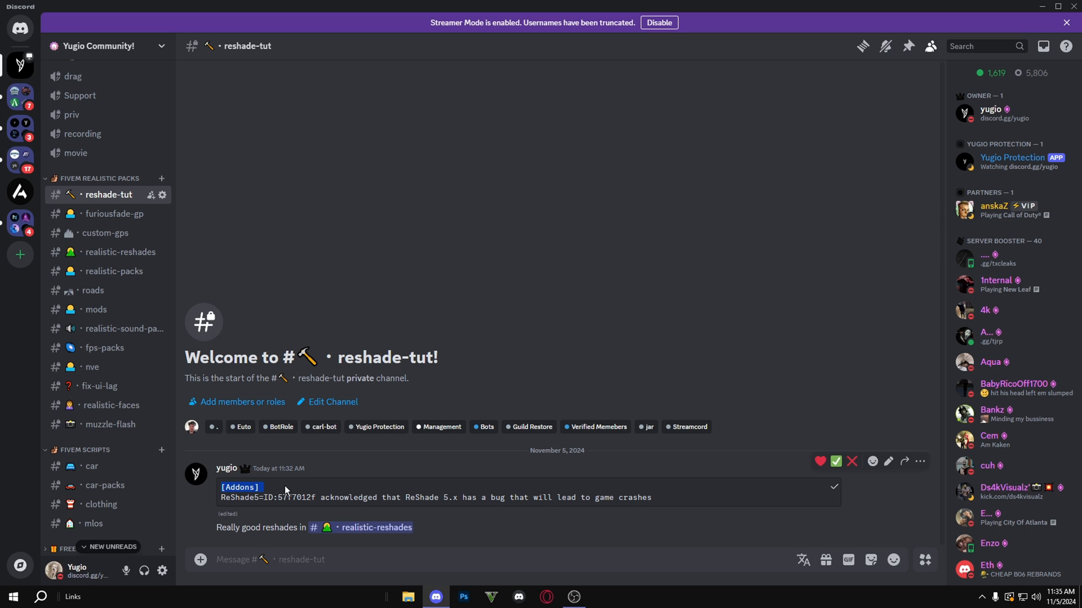
{"action": "right_click", "coordinate": [442, 497]}
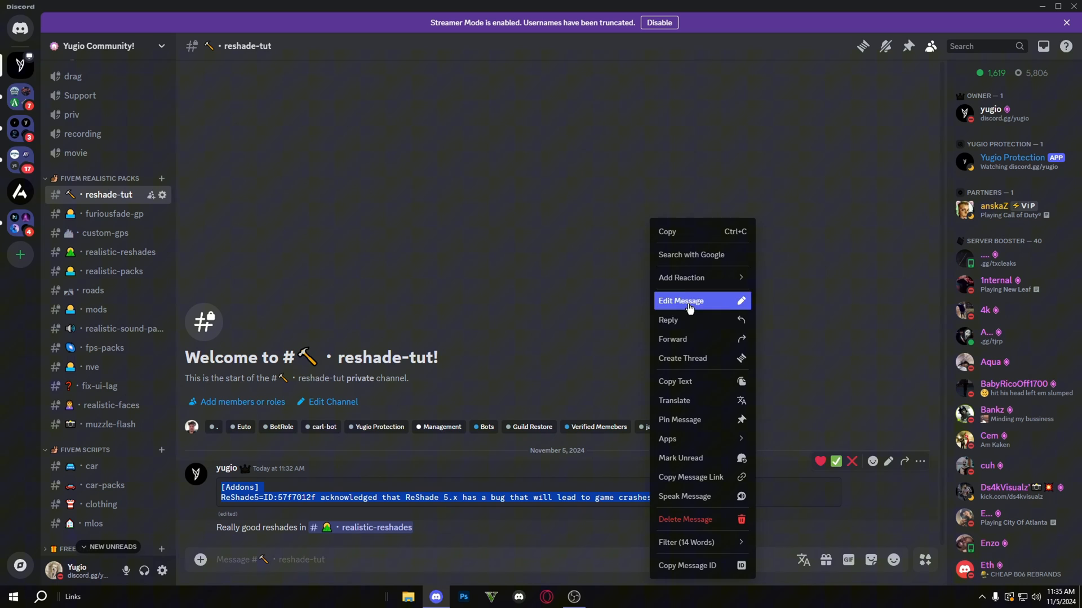
{"action": "left_click", "coordinate": [1044, 7]}
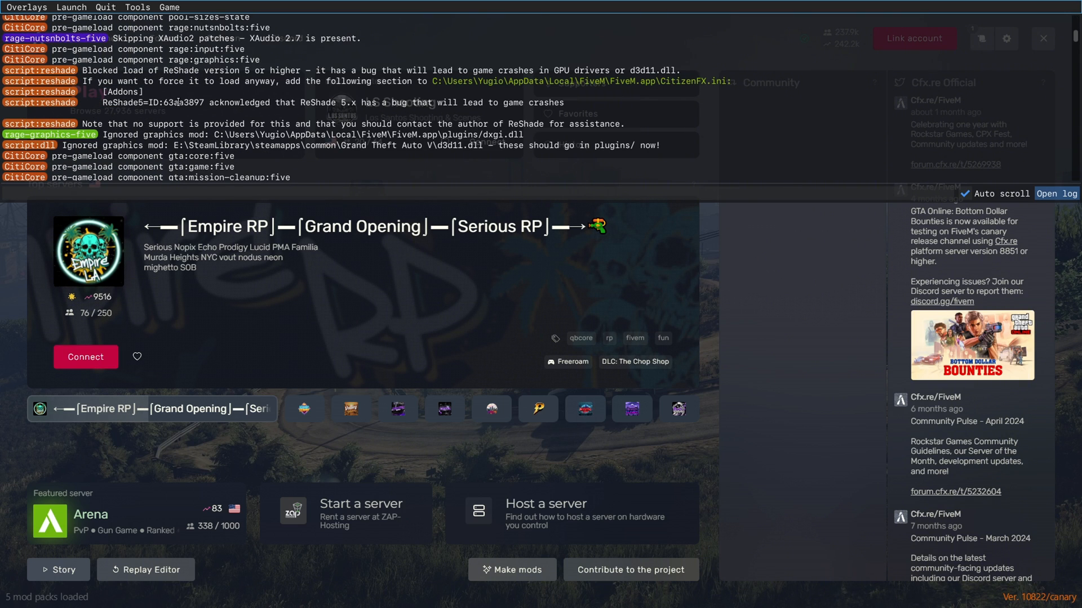
Copy the ReShade ID 63aa3897 from the FiveM console's blocked-load message.
{"action": "key", "text": "ctrl+c"}
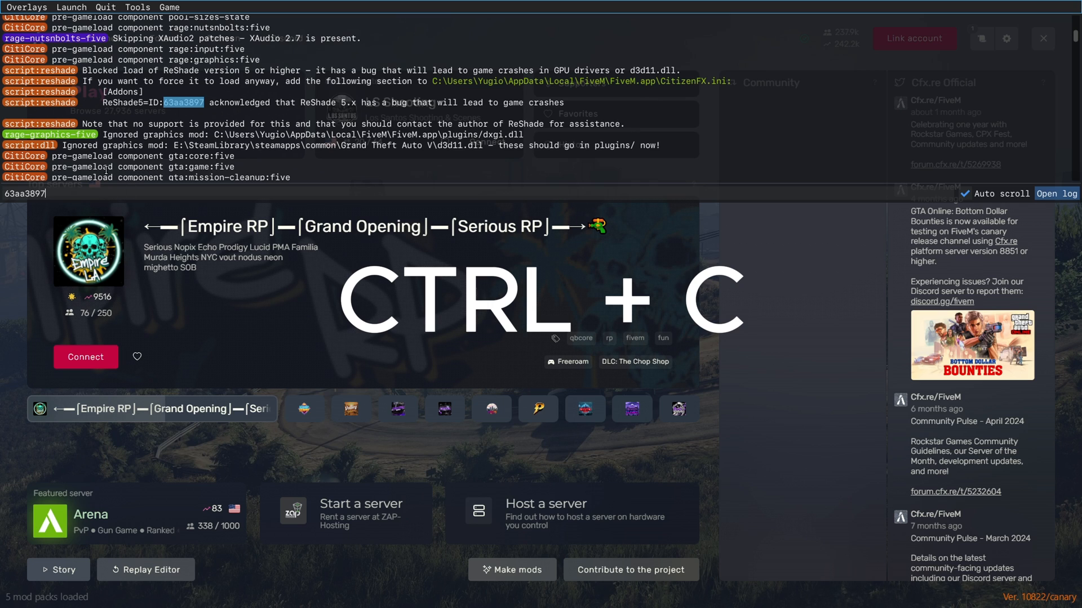
{"action": "left_click", "coordinate": [435, 597]}
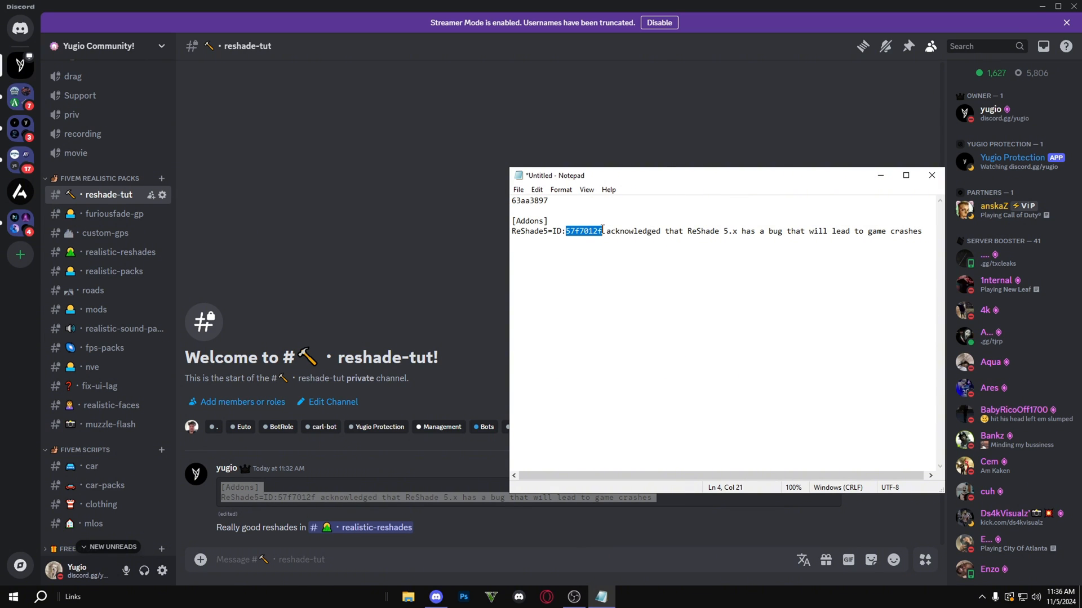
Overwrite the snippet's old ID 57f7012f with 63aa3897 in Notepad.
{"action": "type", "text": "63aa3897"}
{"action": "type", "text": "fiveM"}
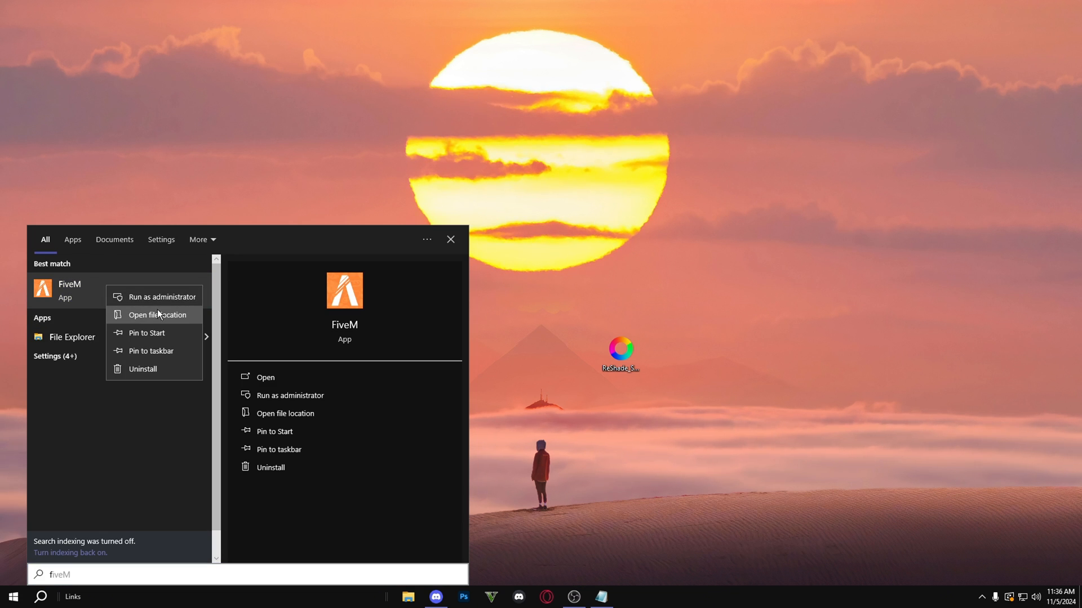
Add the [Addons] block with ReShade5 ID 63aa3897 to CitizenFX.ini in FiveM Application Data, then close it.
{"action": "left_click", "coordinate": [157, 315]}
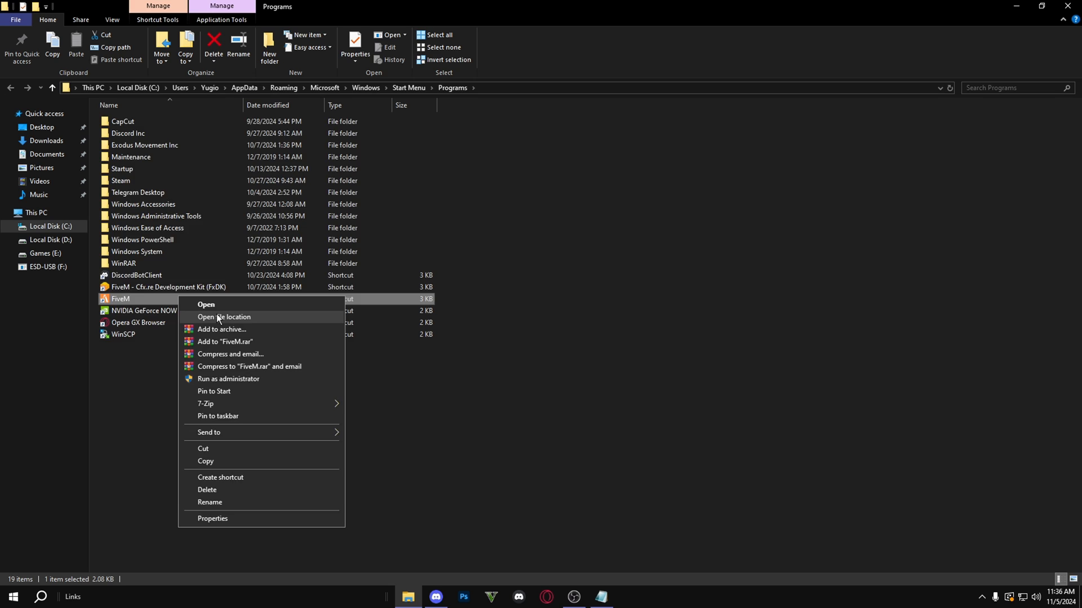
{"action": "left_click", "coordinate": [224, 317]}
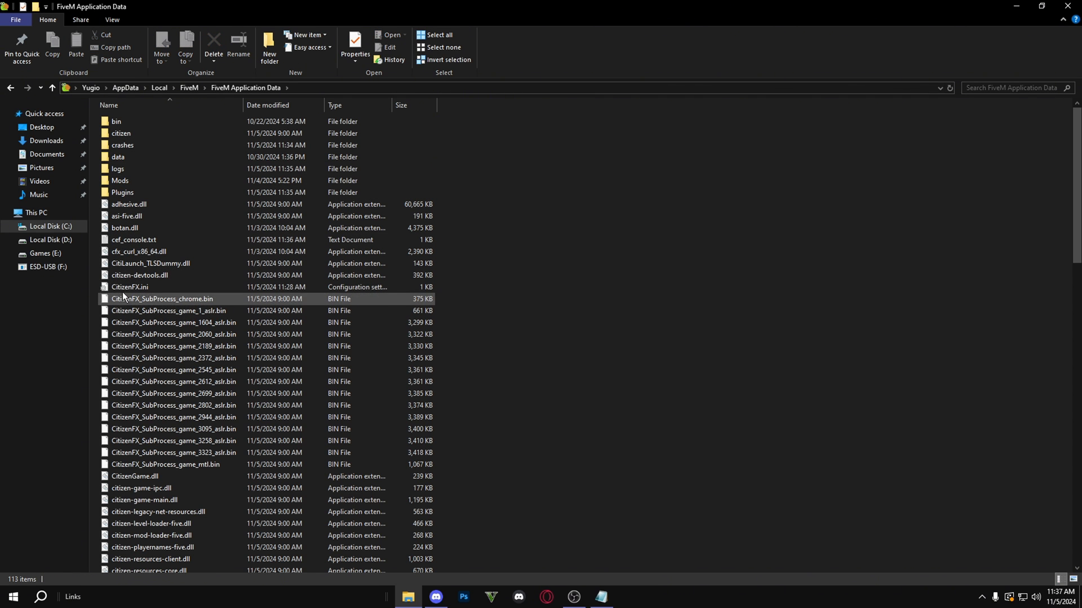
{"action": "double_click", "coordinate": [129, 288]}
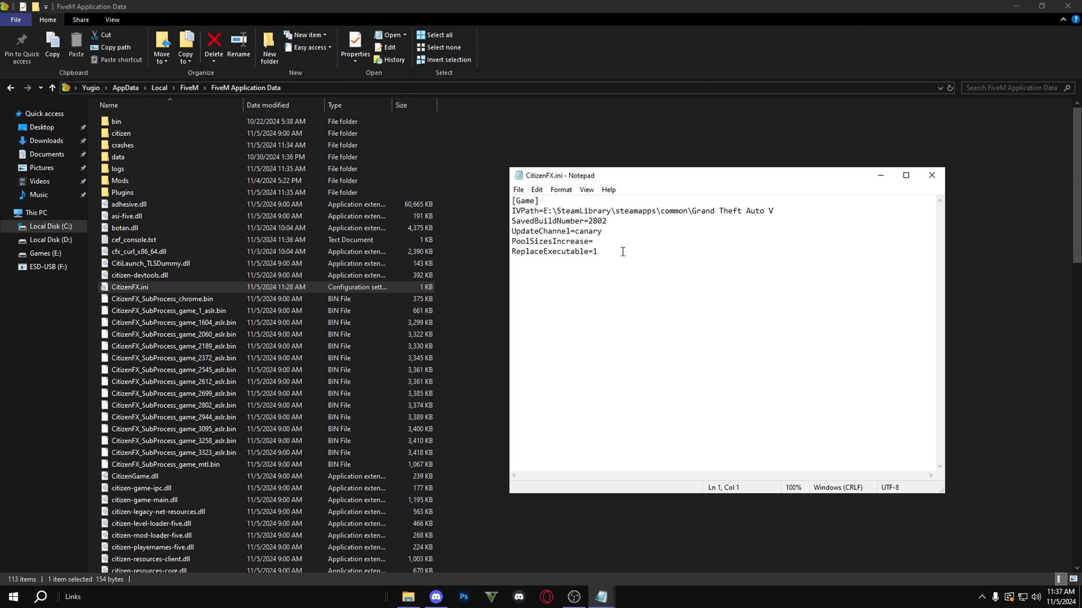
{"action": "key", "text": "enter"}
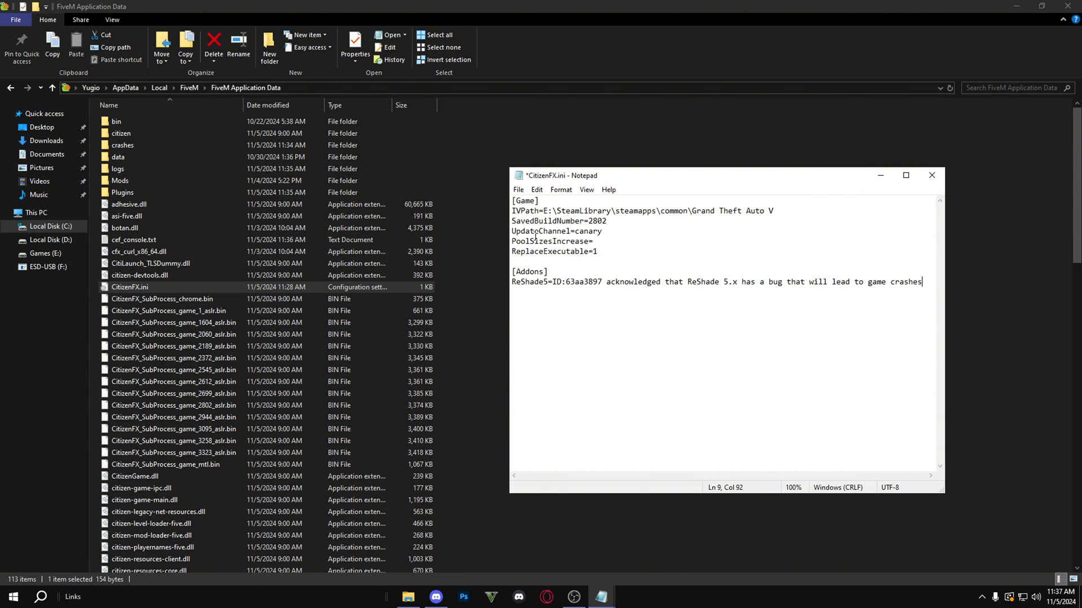
{"action": "left_click", "coordinate": [931, 175]}
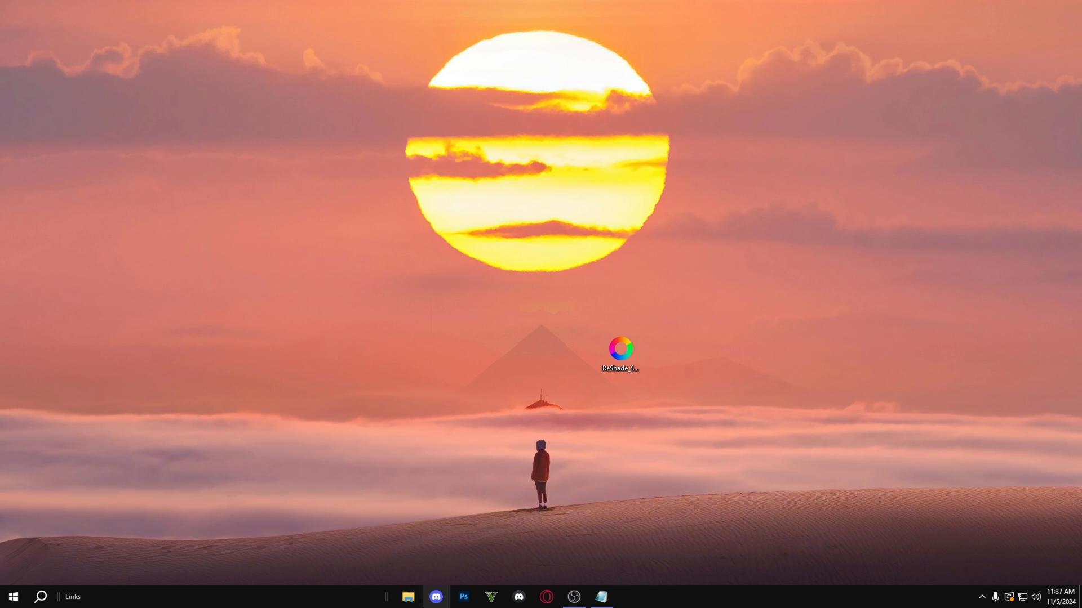
Download LAFEEL_2024_reshade.ini from Discord's #realistic-reshades channel.
{"action": "left_click", "coordinate": [435, 597]}
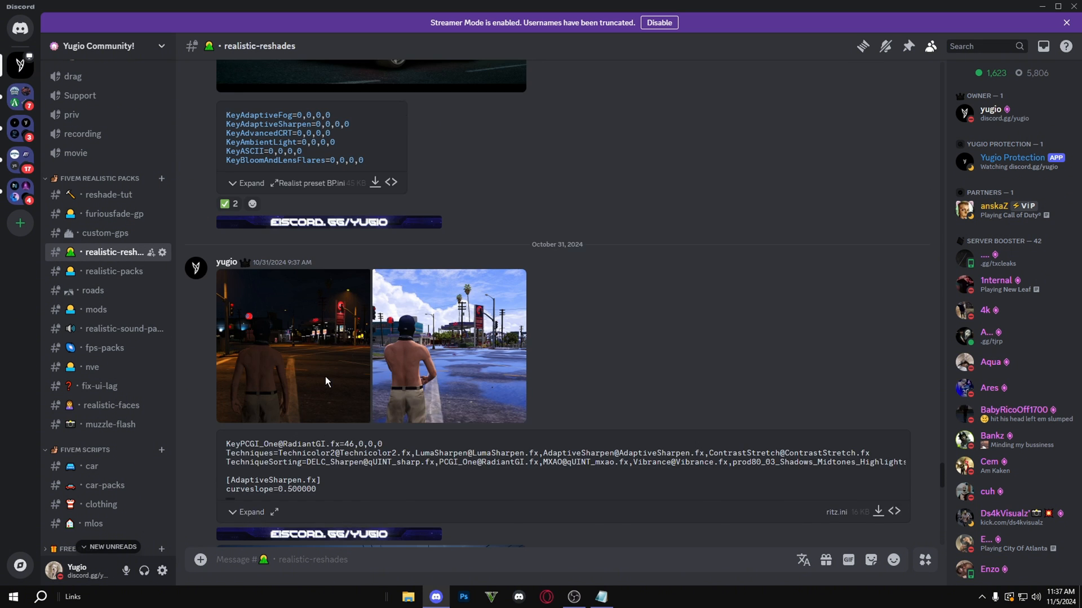
{"action": "scroll", "scroll_direction": "up", "scroll_amount": 3}
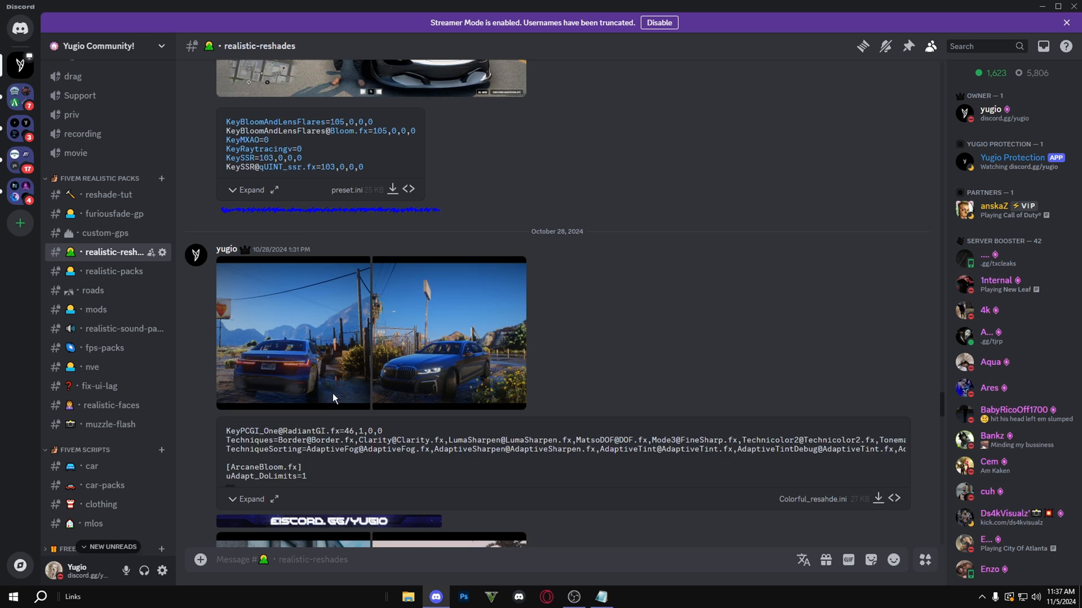
{"action": "scroll", "scroll_direction": "down", "scroll_amount": 3}
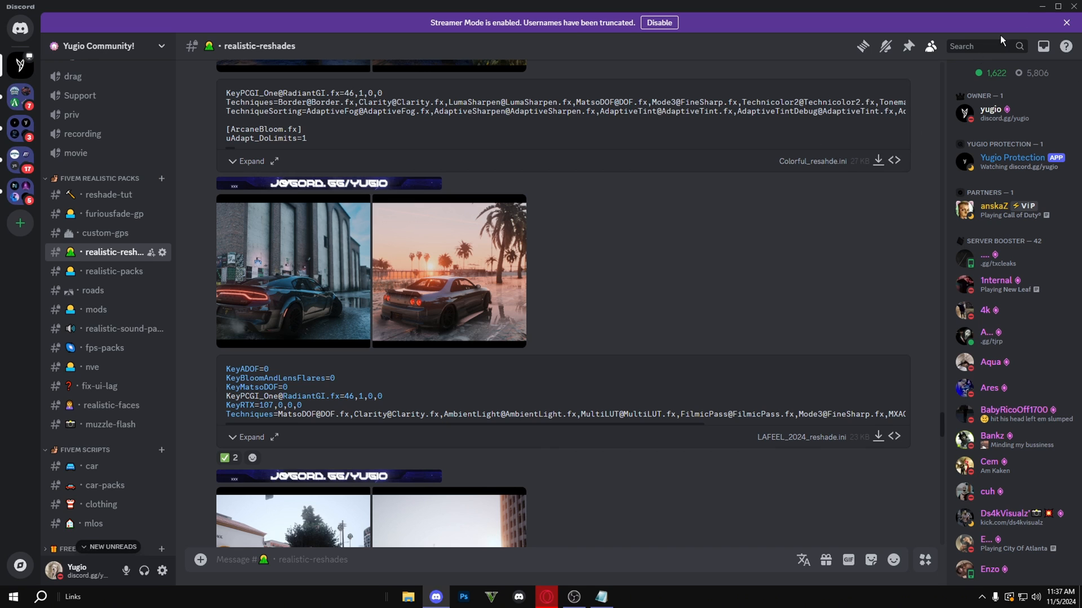
{"action": "left_click", "coordinate": [12, 598]}
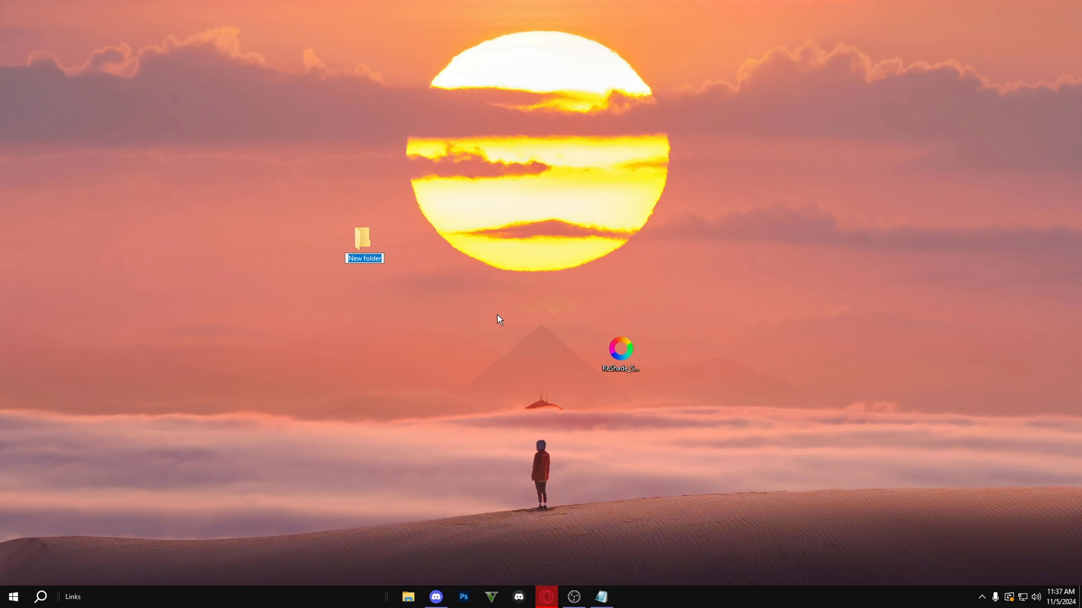
Name the new desktop folder Reshades and move LAFEEL_2024_reshade (1).ini into it from Downloads.
{"action": "type", "text": "Reshades"}
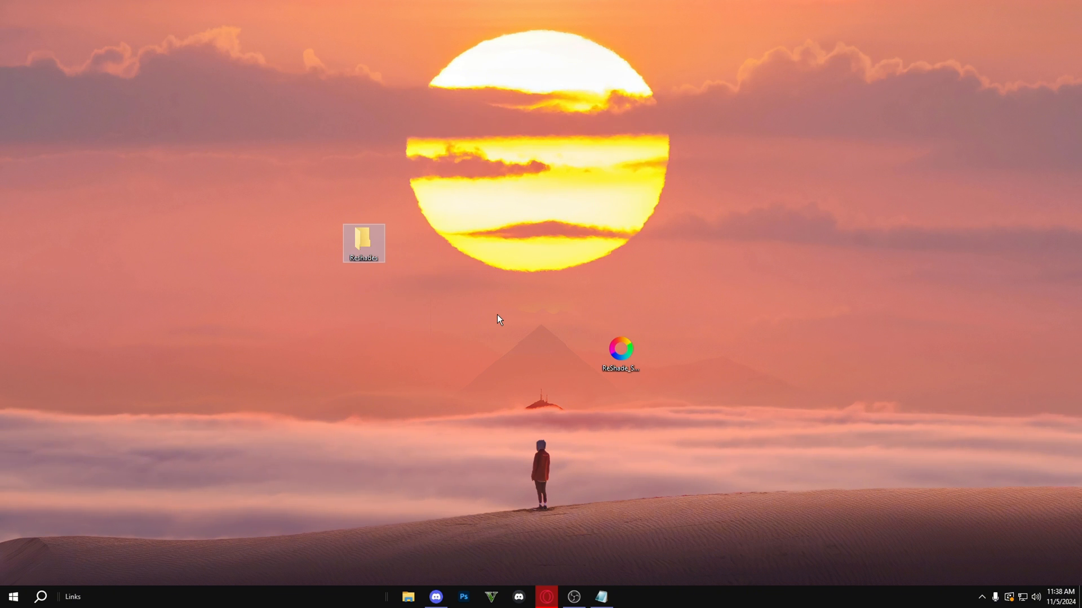
{"action": "left_click", "coordinate": [408, 597]}
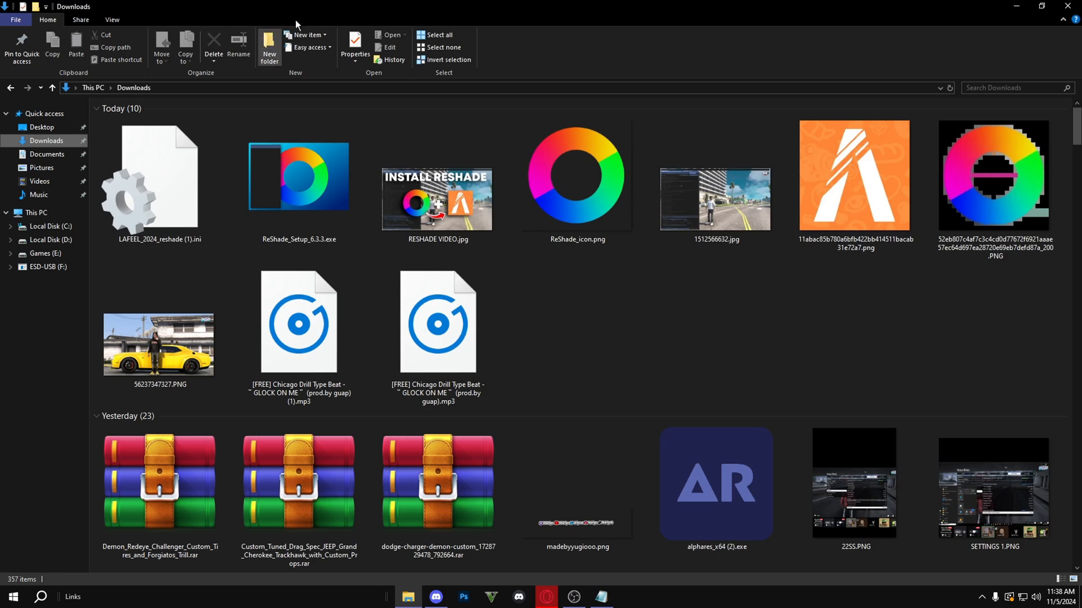
{"action": "left_click_drag", "start_coordinate": [159, 176], "coordinate": [351, 224]}
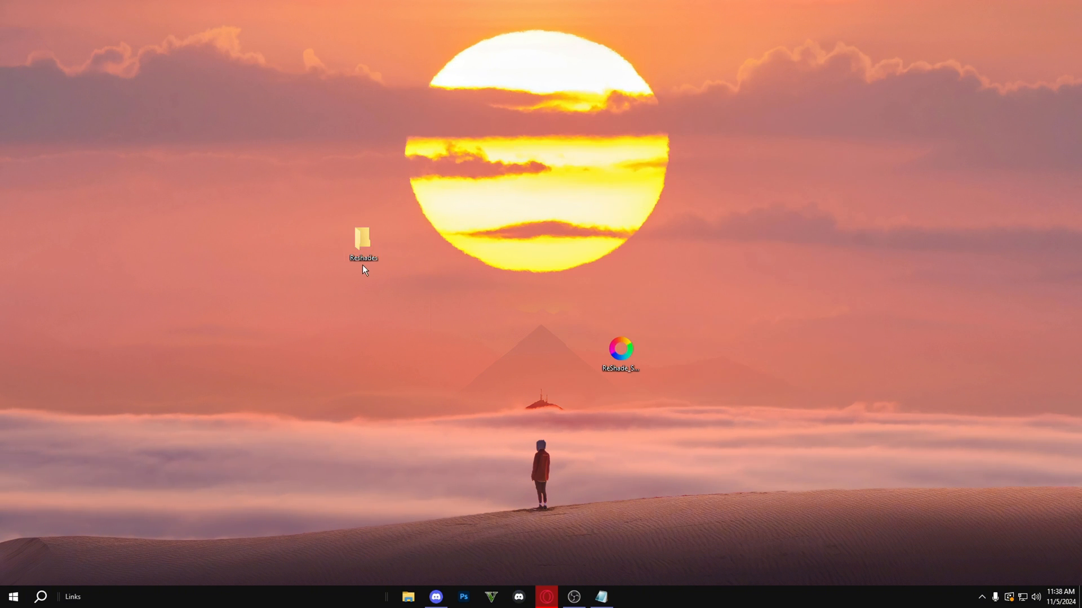
Copy the Reshades folder's full path from its address bar.
{"action": "double_click", "coordinate": [362, 238]}
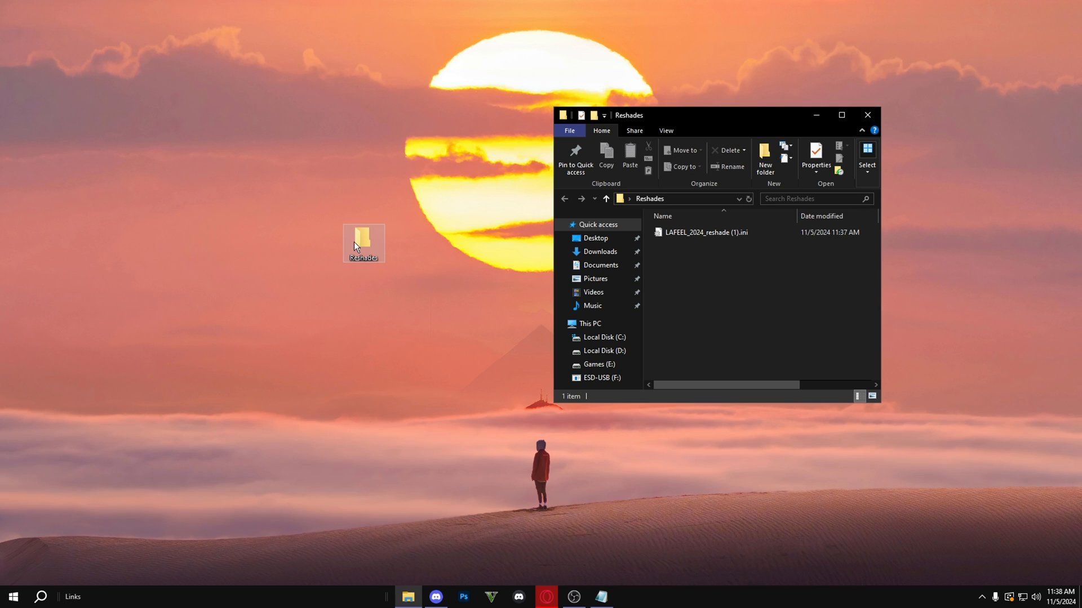
{"action": "left_click", "coordinate": [680, 199]}
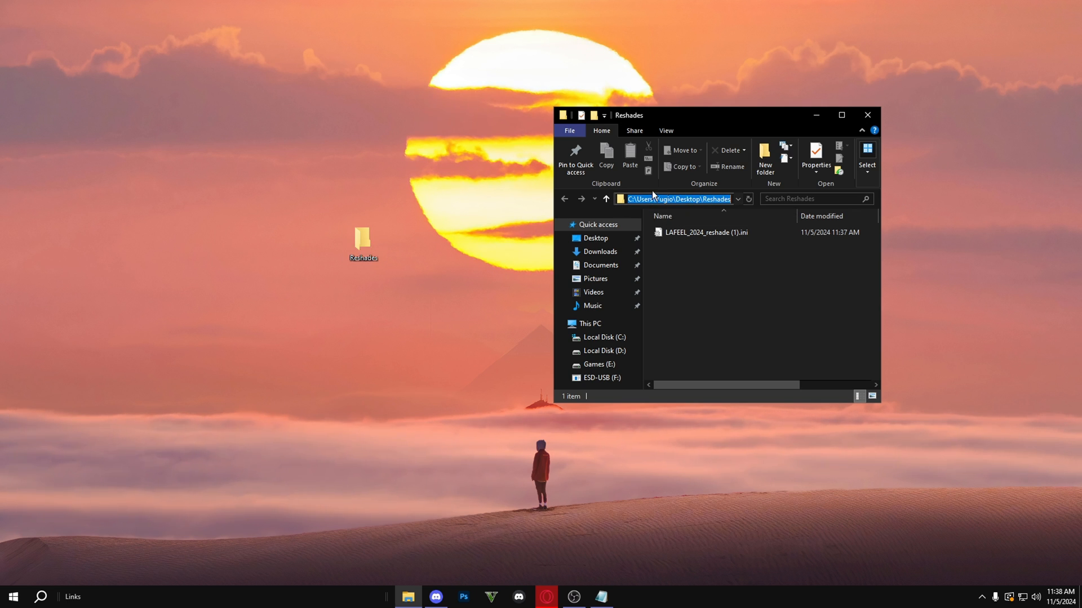
{"action": "right_click", "coordinate": [677, 198]}
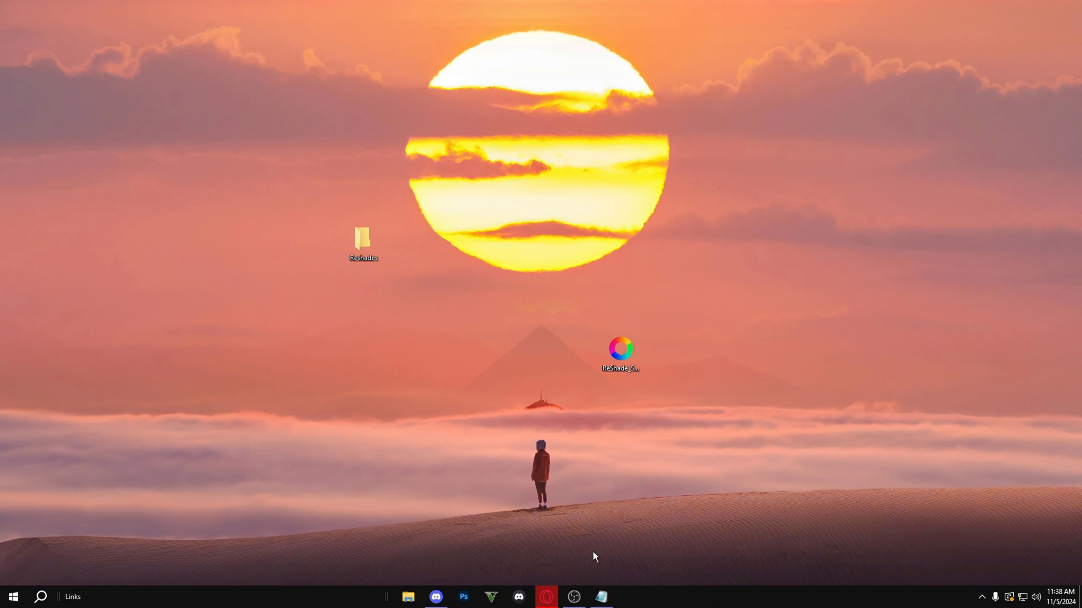
{"action": "mouse_move", "coordinate": [96, 302]}
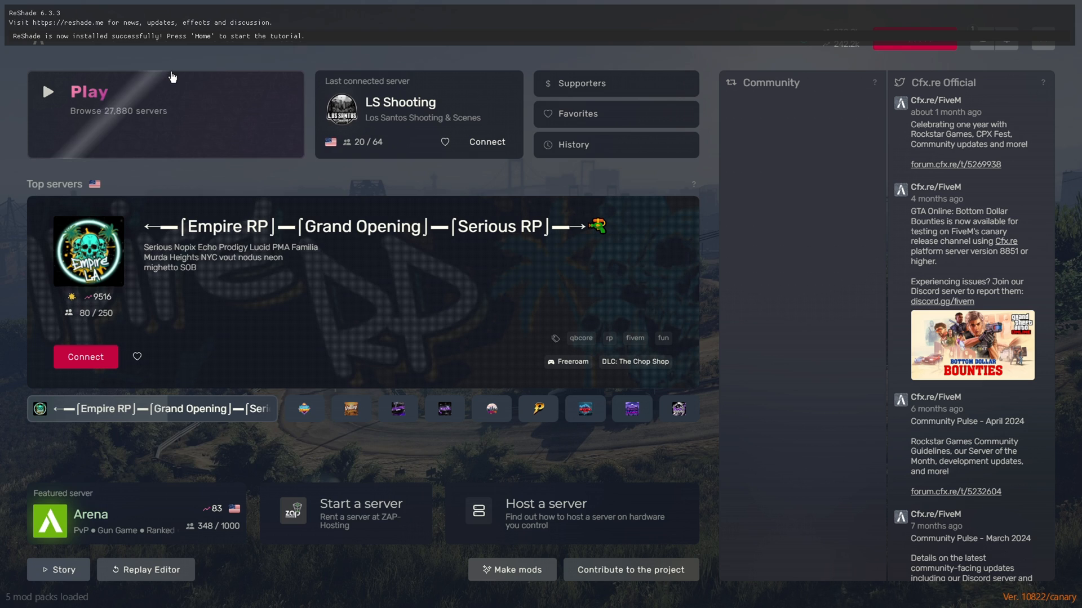
From the ReShade overlay (Home), load LAFEEL_2024_reshade (1).ini from the desktop Reshades folder.
{"action": "key", "text": "Home"}
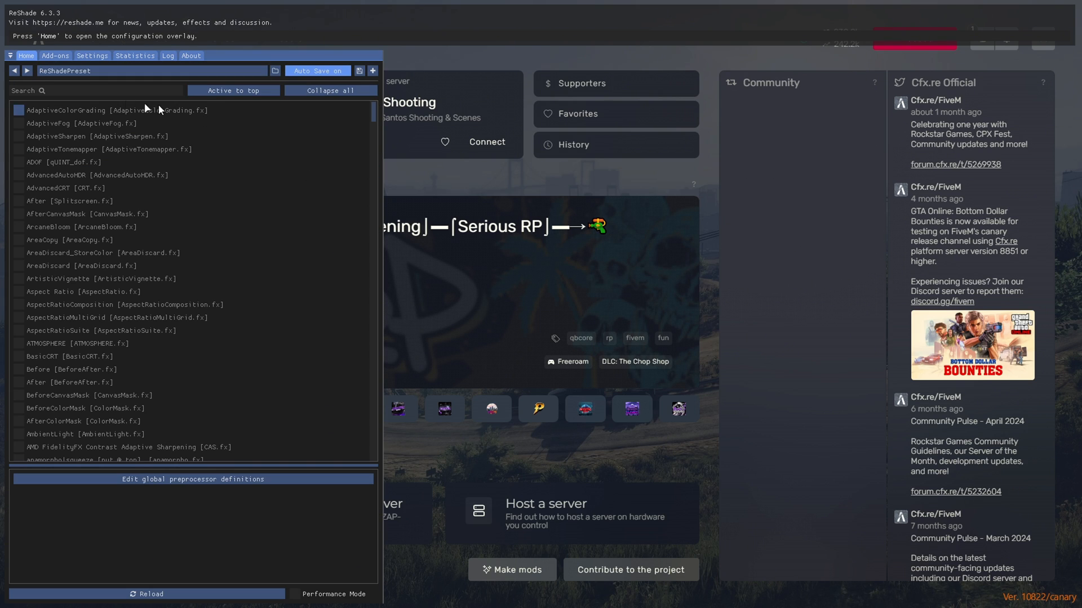
{"action": "left_click", "coordinate": [275, 70]}
{"action": "type", "text": "C:\\Users\\Yugio\\Desktop\\Reshades"}
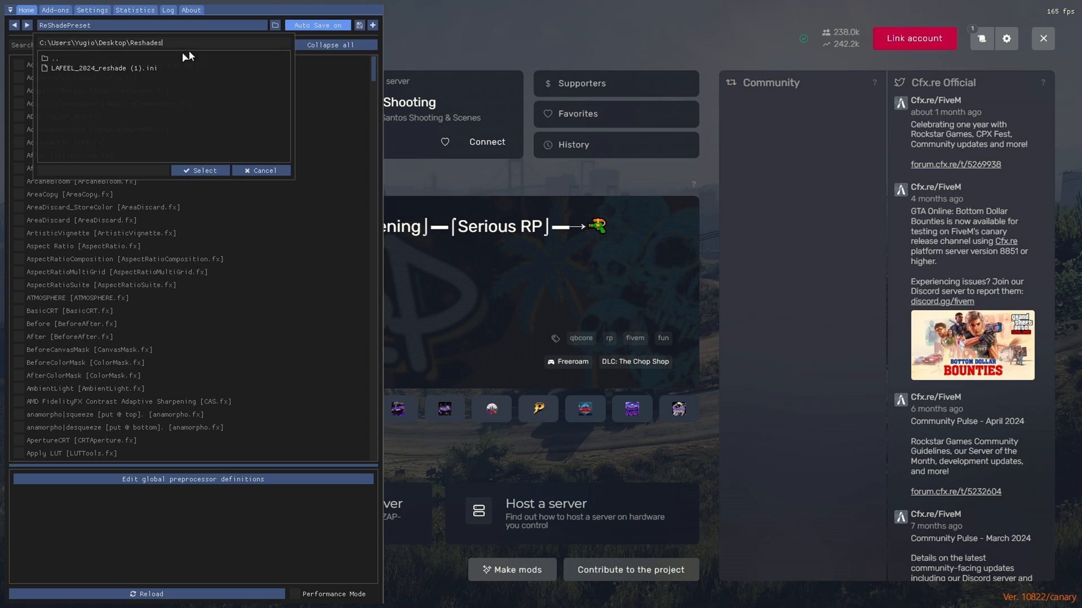
{"action": "left_click", "coordinate": [200, 170]}
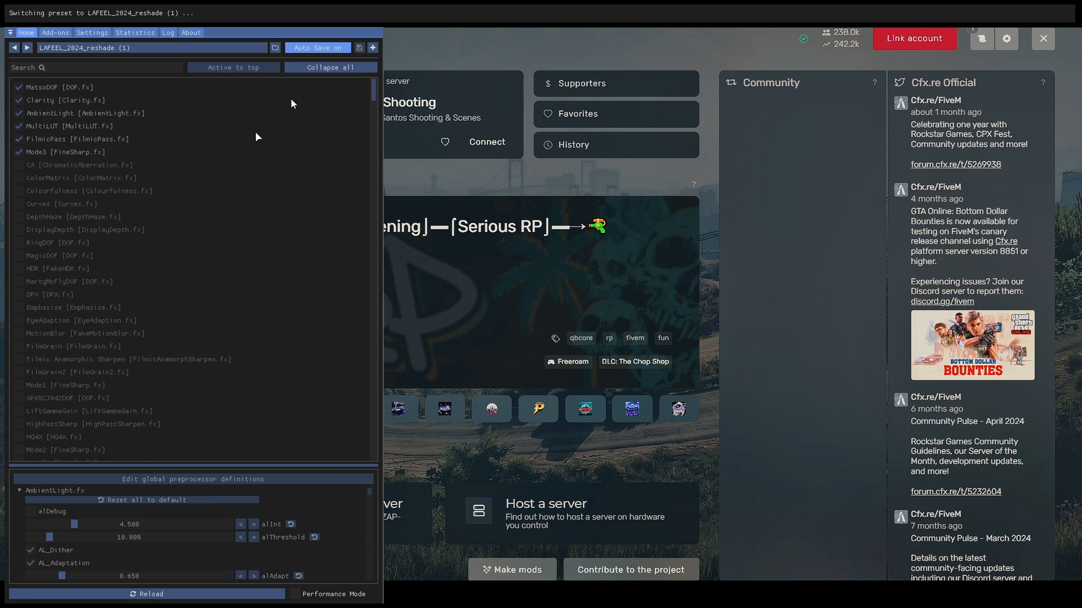